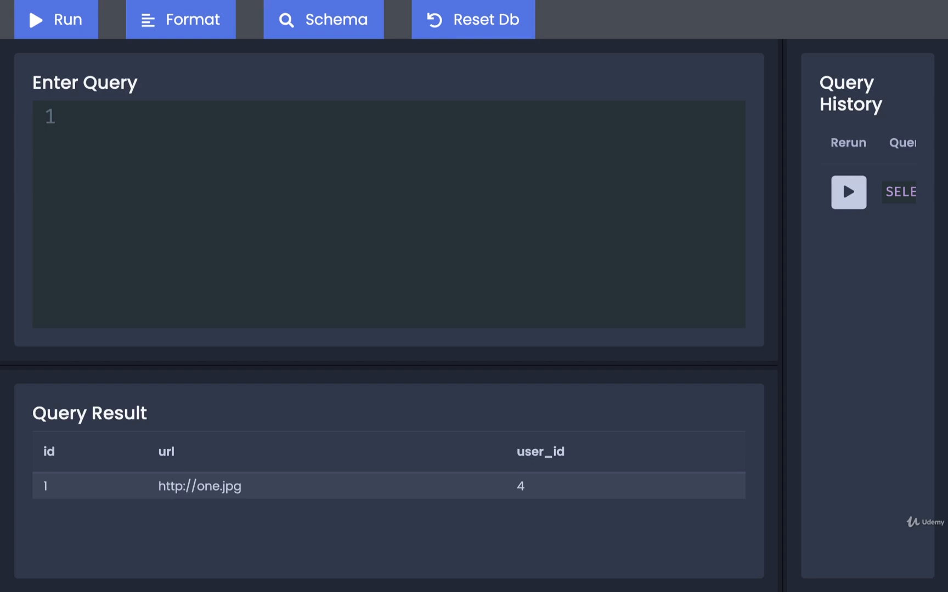
{"action": "mouse_move", "coordinate": [330, 109]}
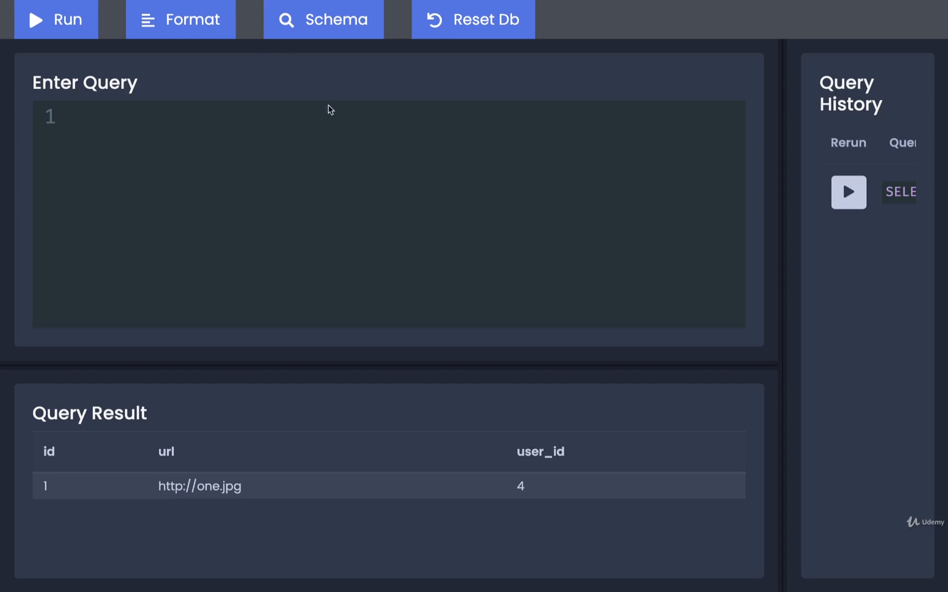
{"action": "mouse_move", "coordinate": [534, 179]}
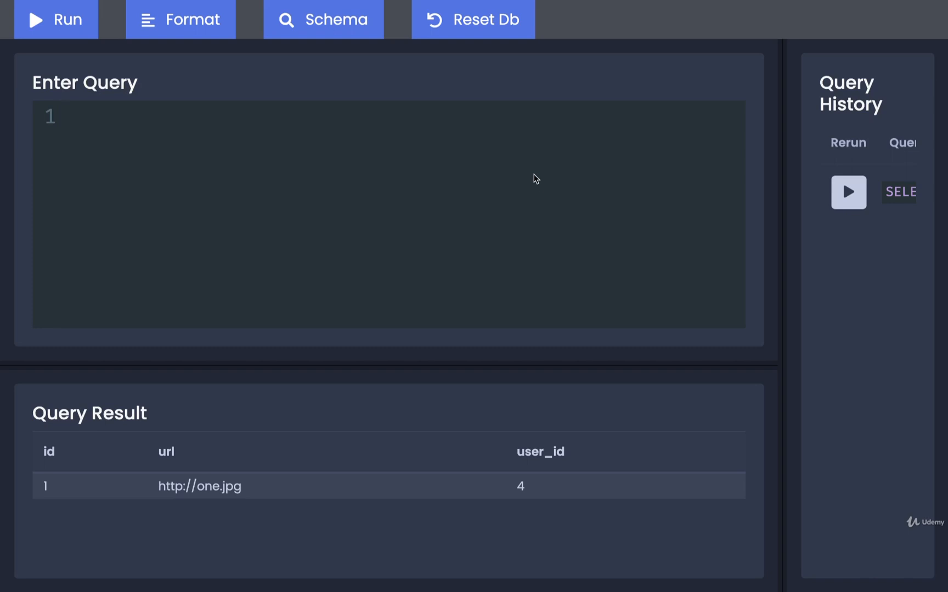
Begin an INSERT INTO photos (url, user_id) statement in the empty editor.
{"action": "left_click", "coordinate": [63, 116]}
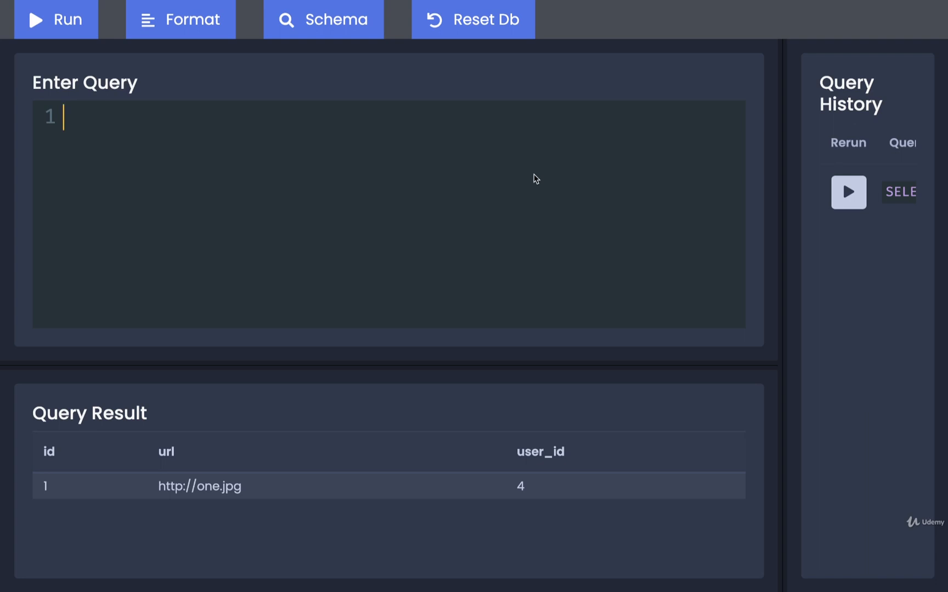
{"action": "type", "text": "INSERT INTO"}
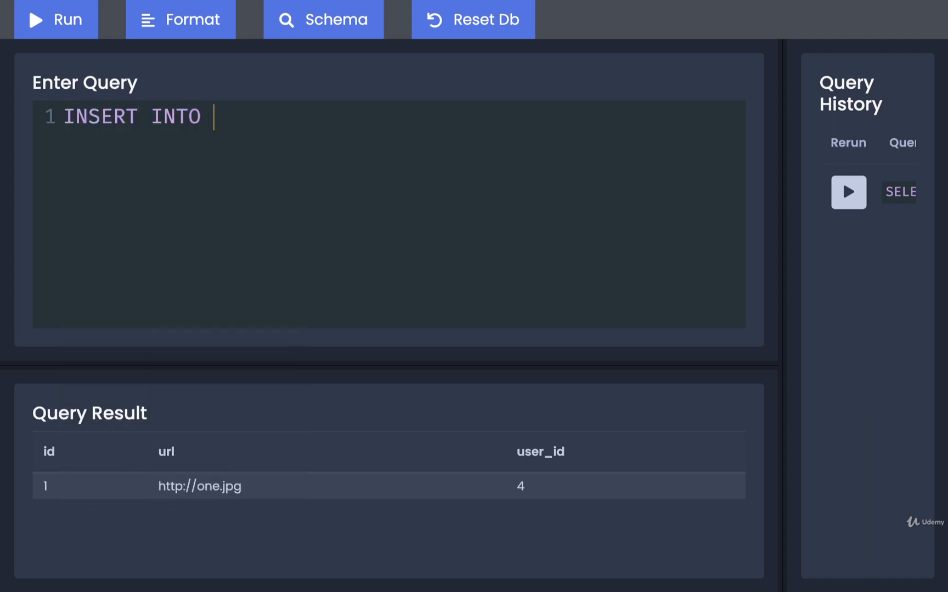
{"action": "type", "text": "photos"}
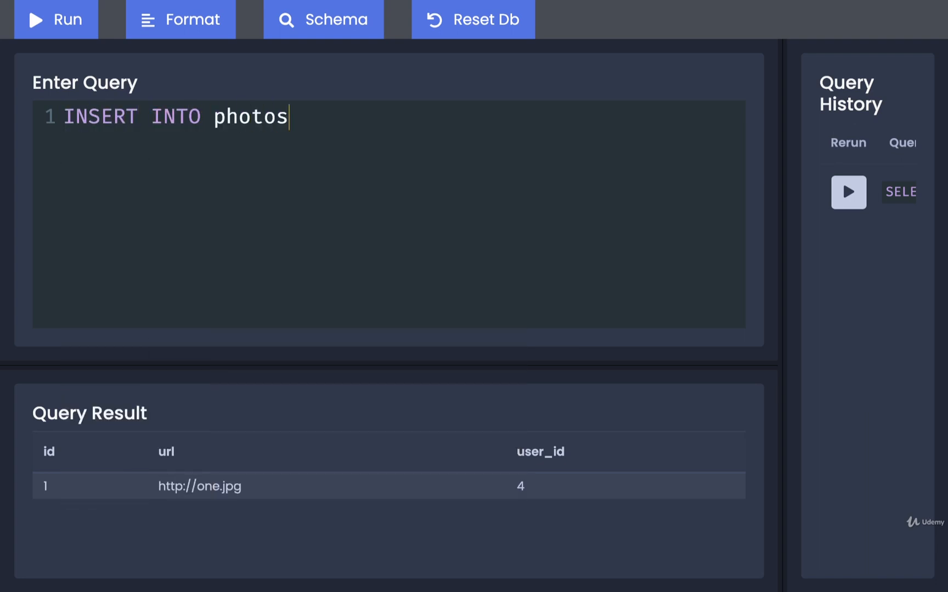
{"action": "type", "text": "()"}
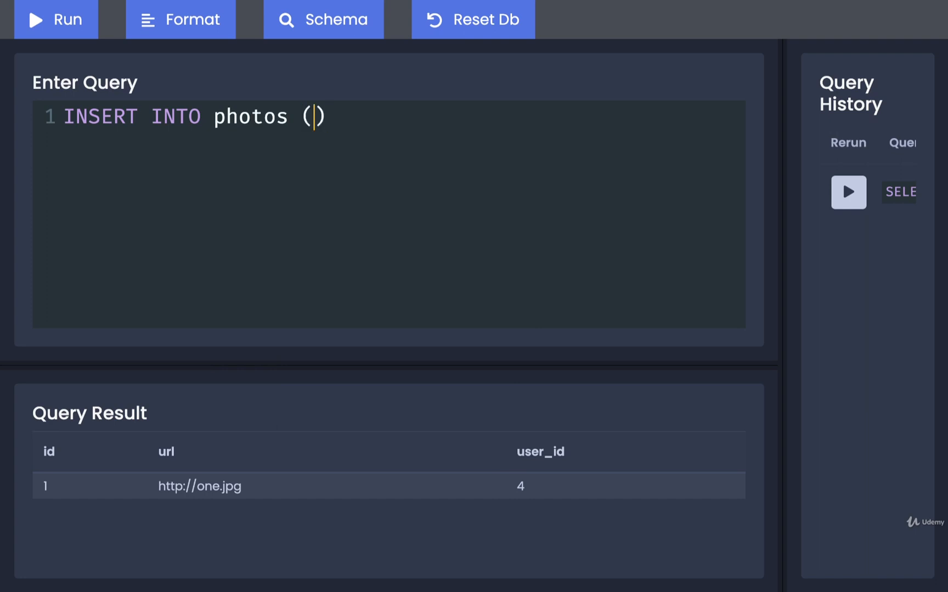
{"action": "type", "text": "url,"}
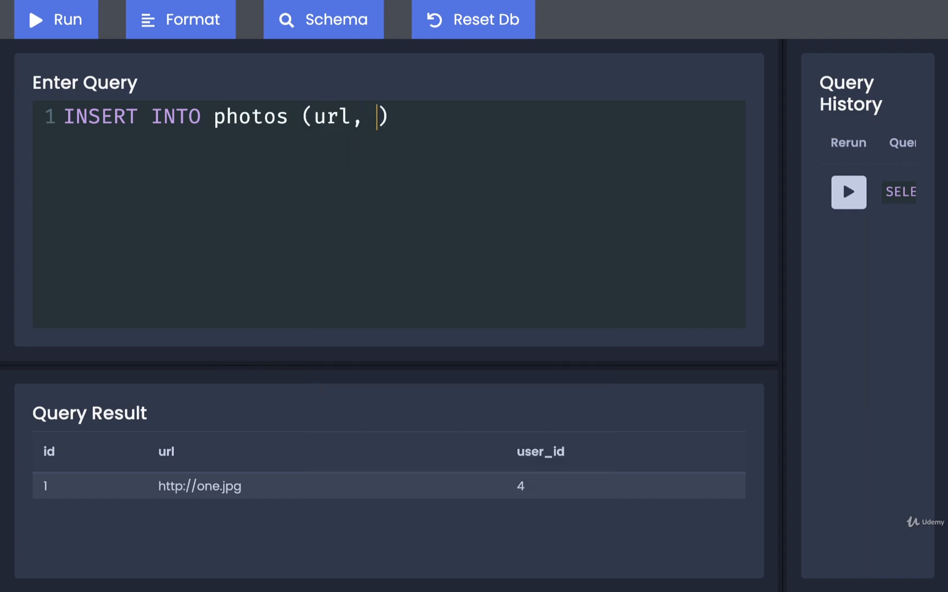
{"action": "type", "text": "user_id"}
{"action": "type", "text": "VALUES"}
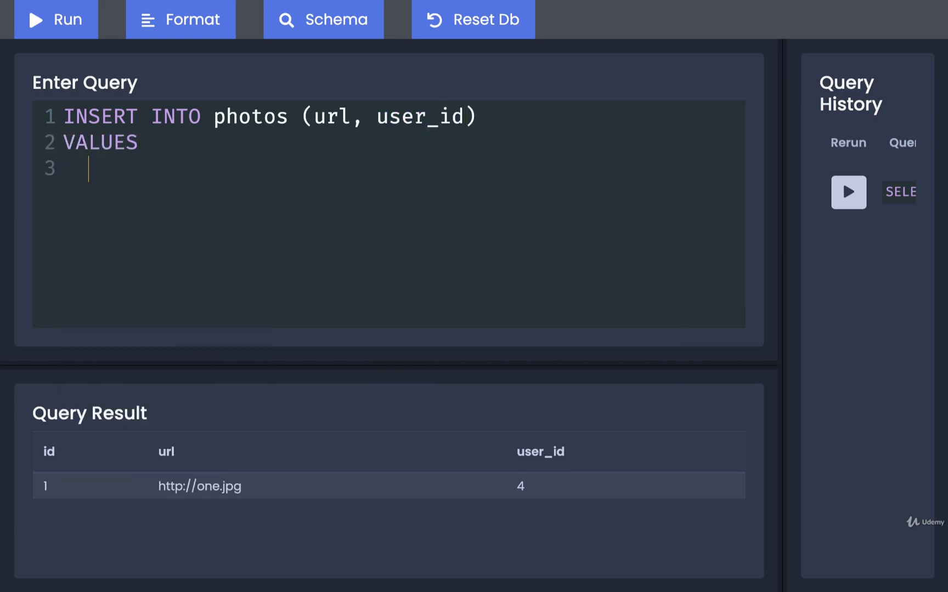
{"action": "type", "text": "()"}
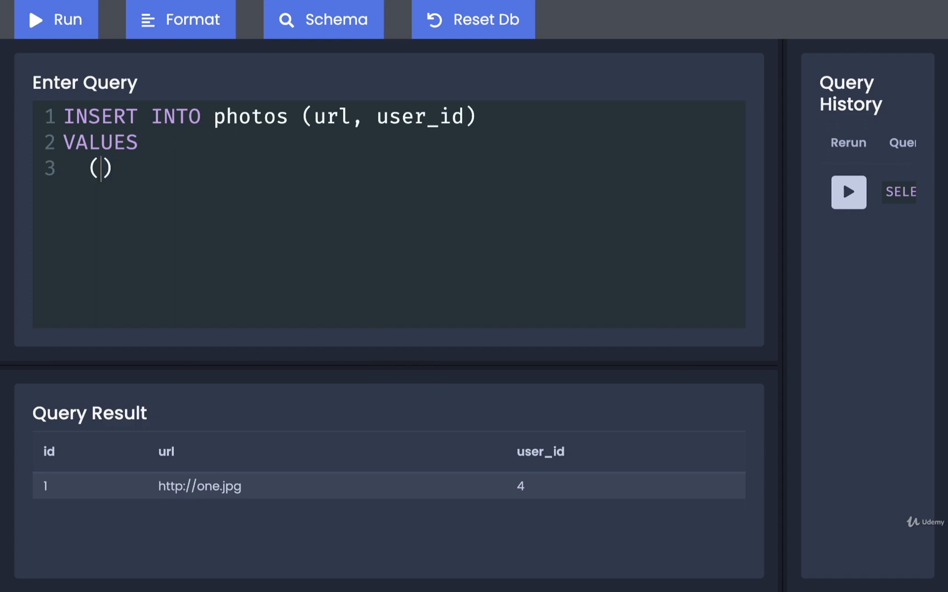
{"action": "type", "text": "'"}
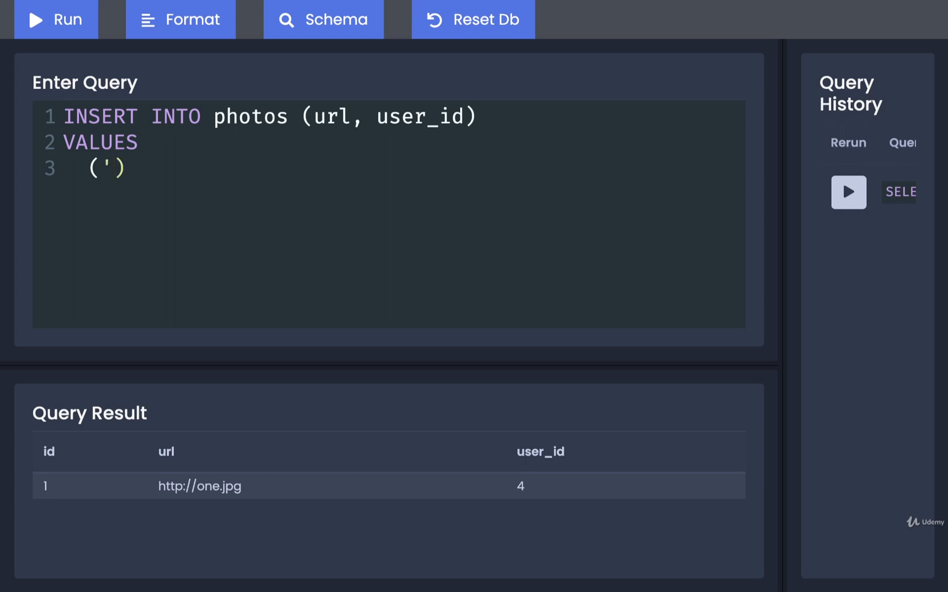
{"action": "type", "text": "http:"}
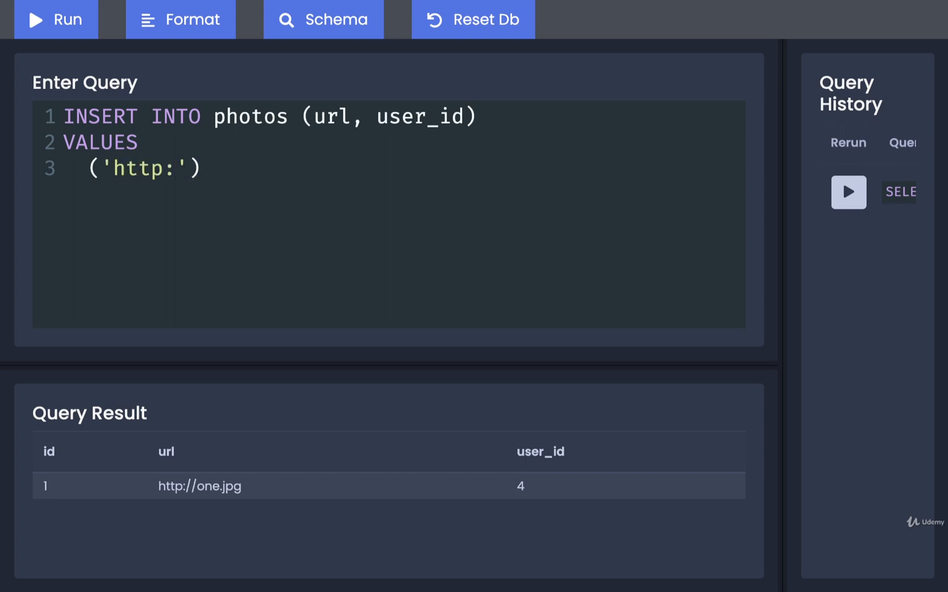
{"action": "type", "text": "two."}
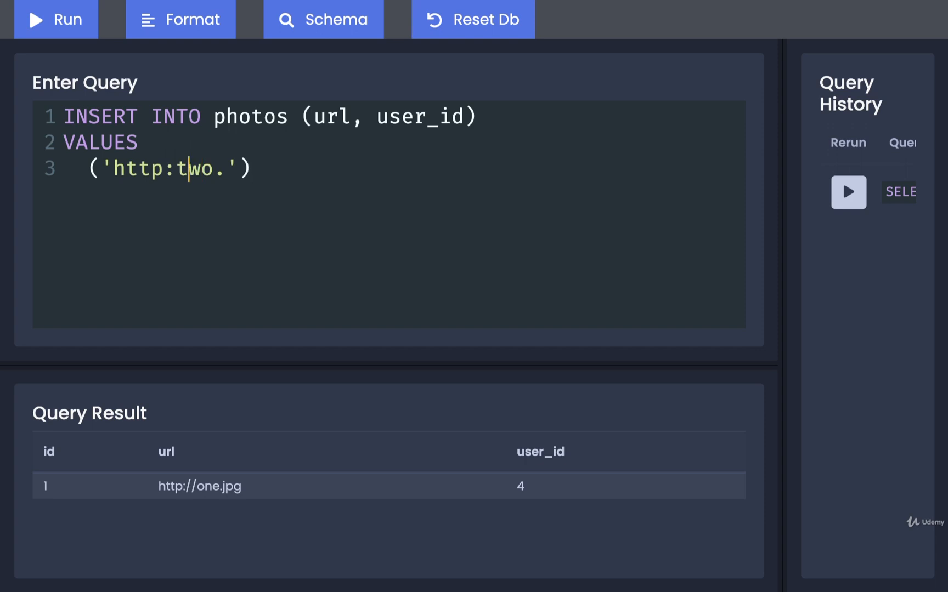
{"action": "type", "text": "//"}
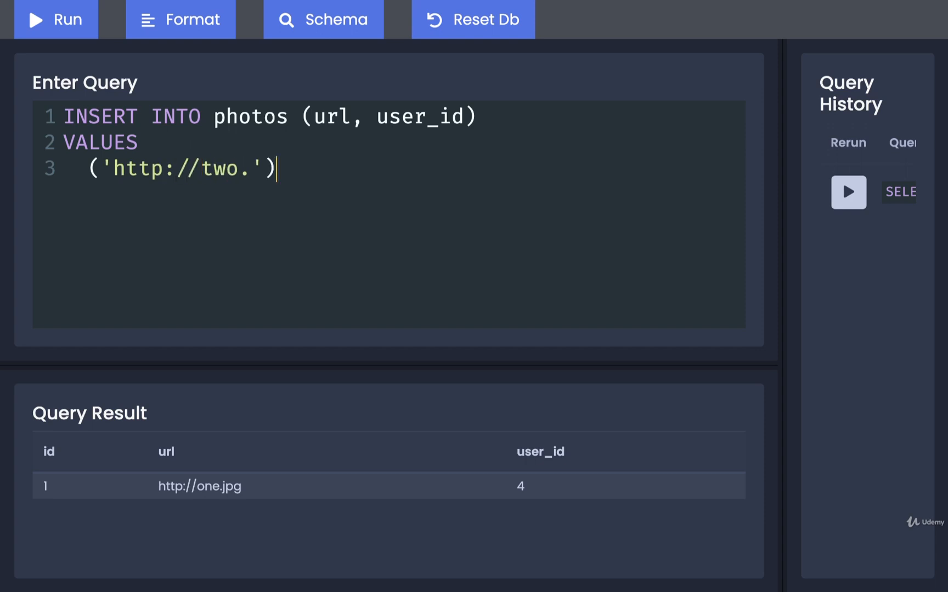
{"action": "type", "text": "jpg',"}
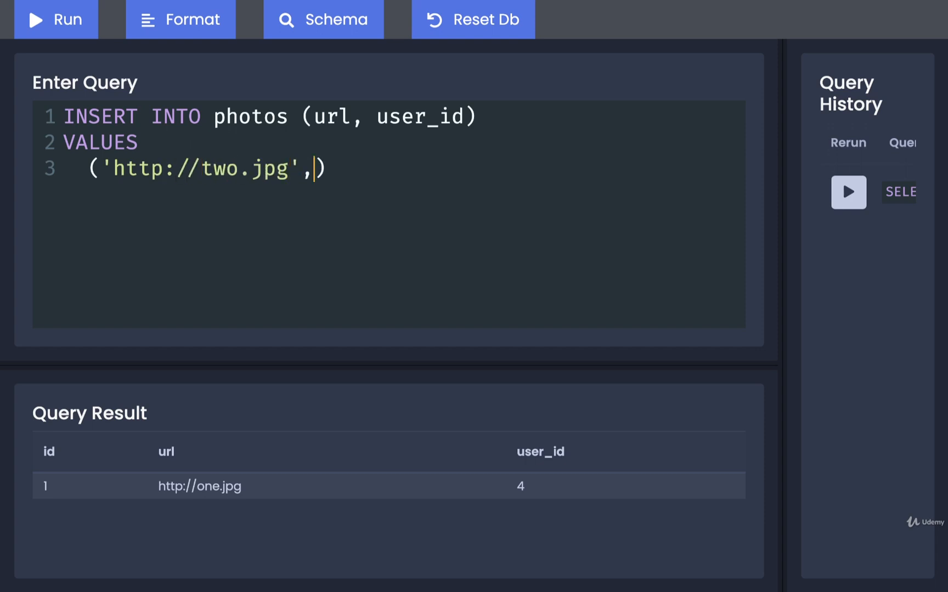
{"action": "type", "text": "\" \""}
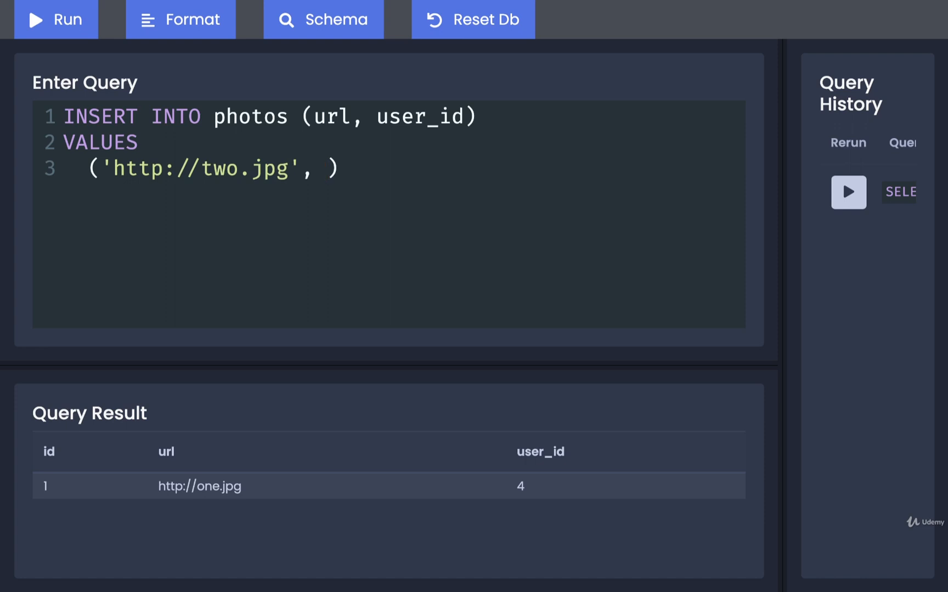
{"action": "type", "text": "1"}
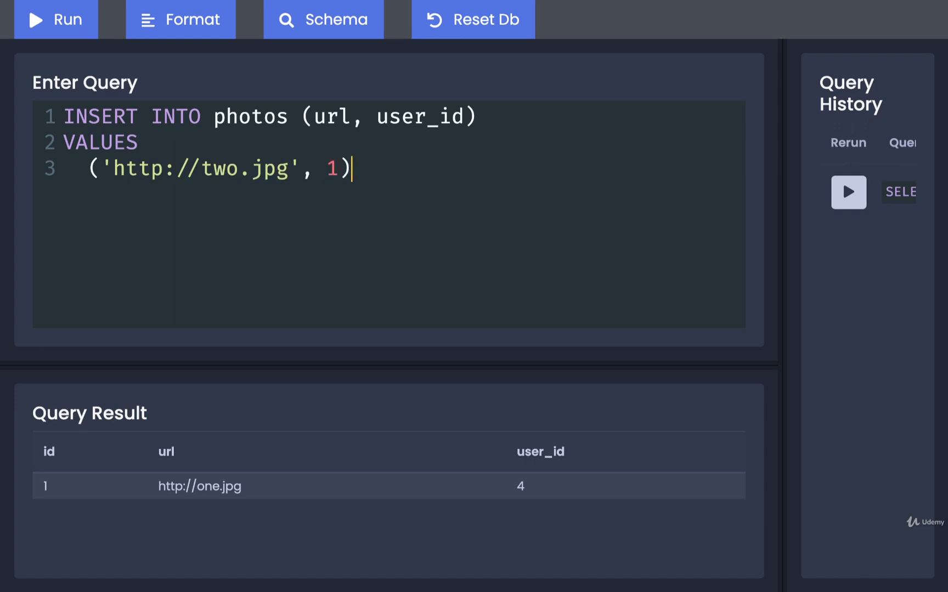
{"action": "type", "text": ","}
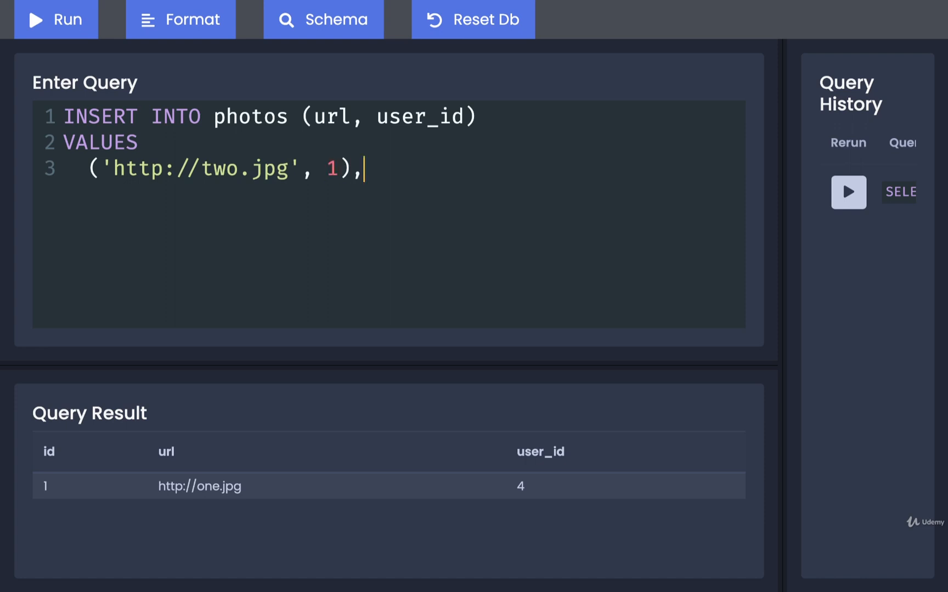
{"action": "triple_click", "coordinate": [212, 168]}
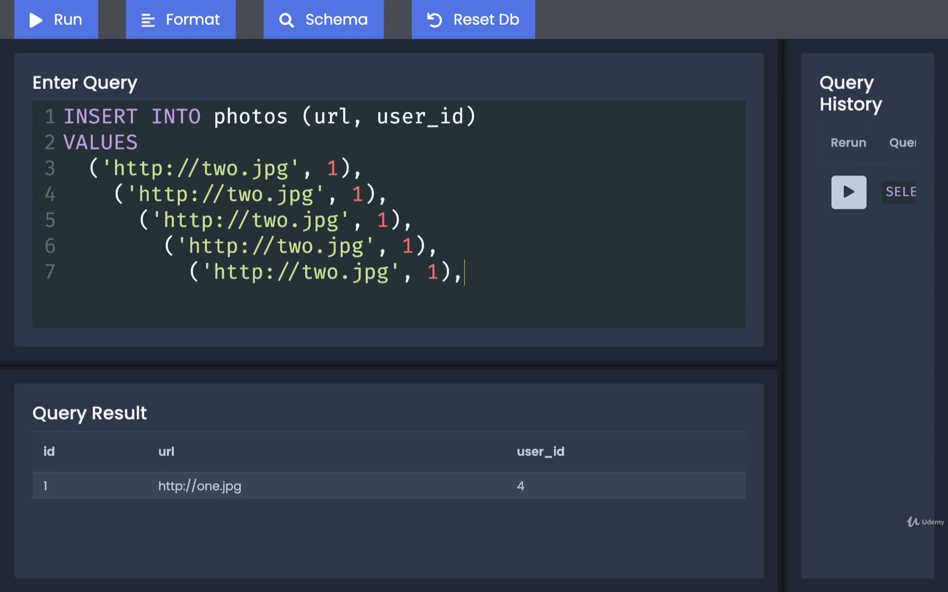
{"action": "type", "text": "('http://two.jpg', 1),"}
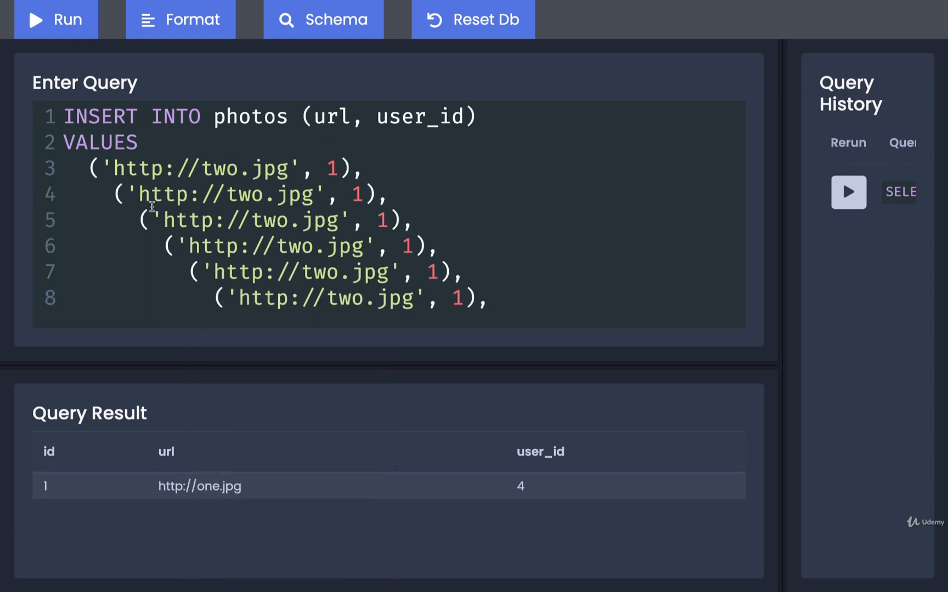
{"action": "left_click", "coordinate": [180, 19]}
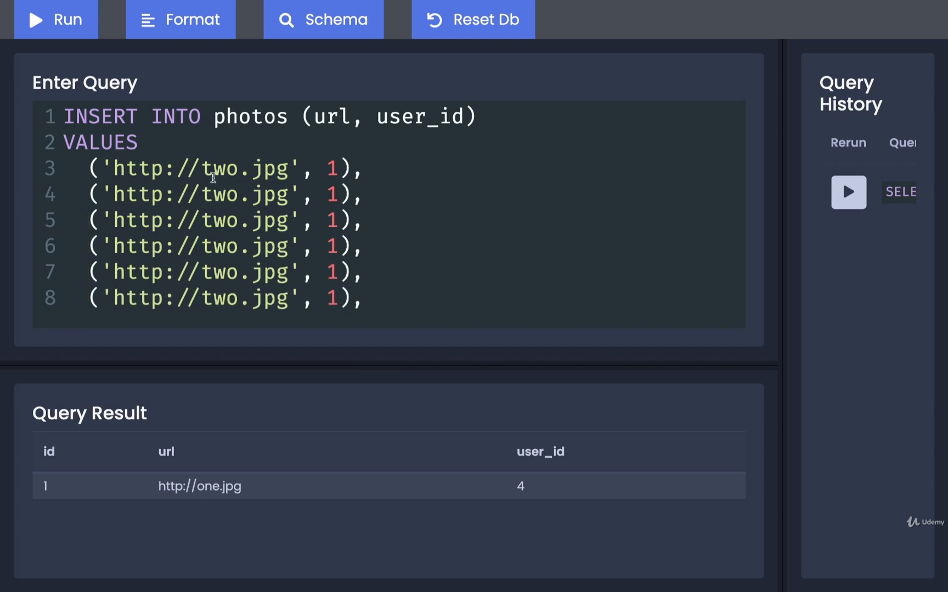
{"action": "mouse_move", "coordinate": [252, 271]}
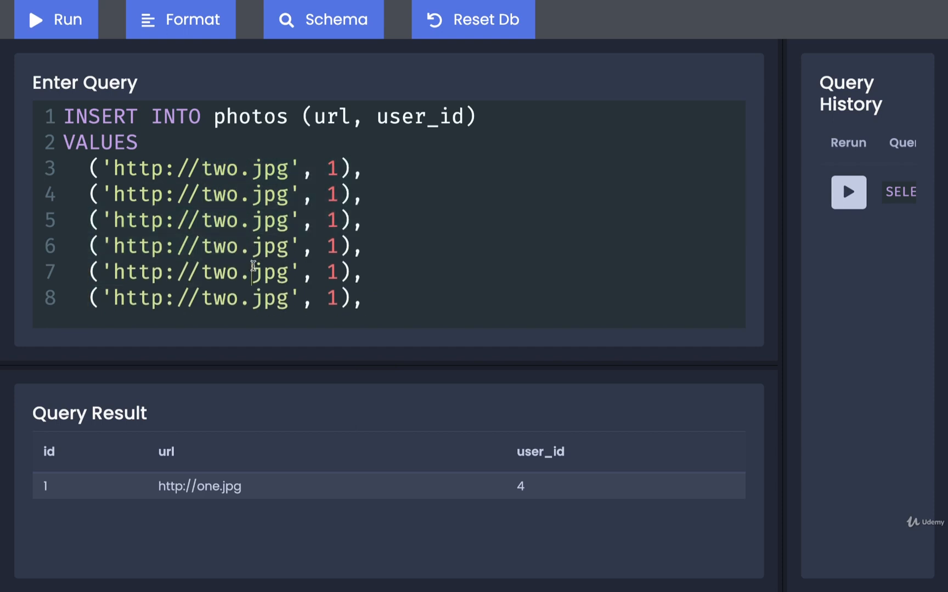
{"action": "double_click", "coordinate": [219, 194]}
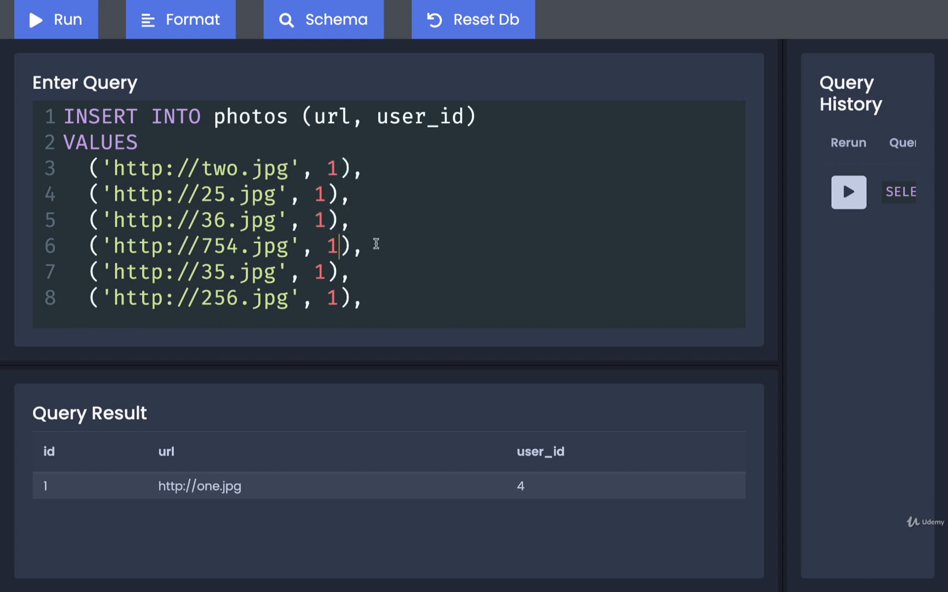
Set the remaining rows' user_ids to 2, 3 and 4 and close the statement with a semicolon.
{"action": "type", "text": "2"}
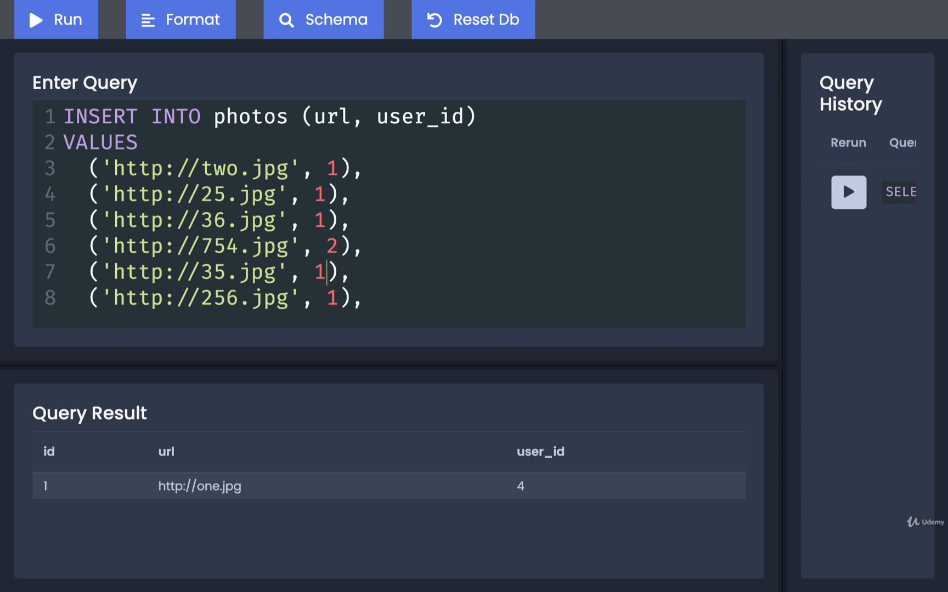
{"action": "type", "text": "3"}
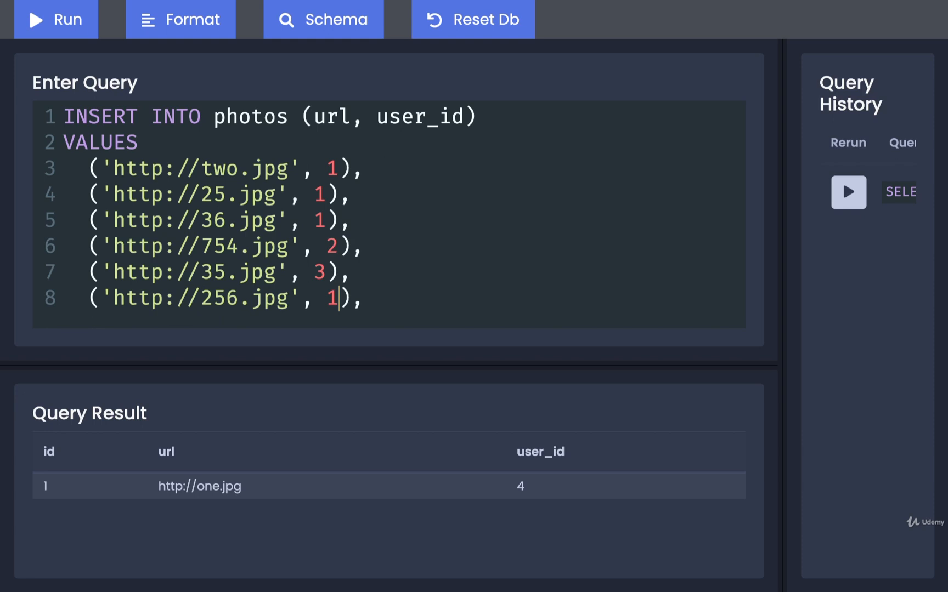
{"action": "type", "text": "4"}
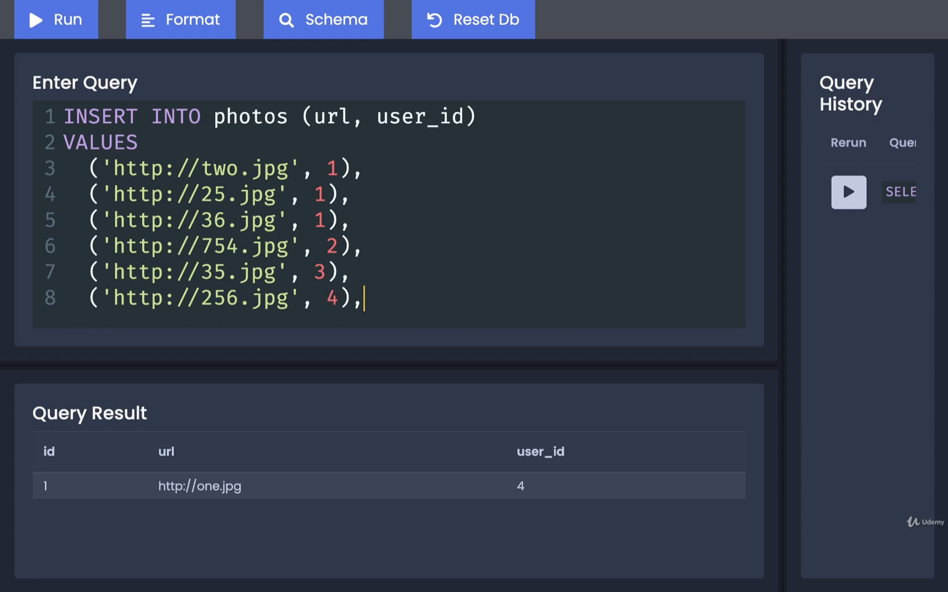
{"action": "key", "text": "Backspace"}
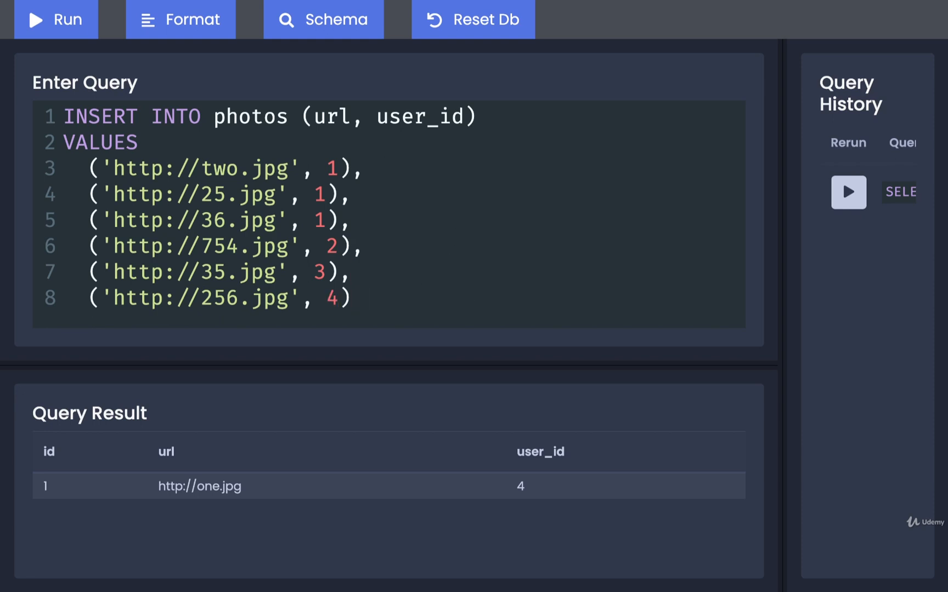
{"action": "type", "text": ";"}
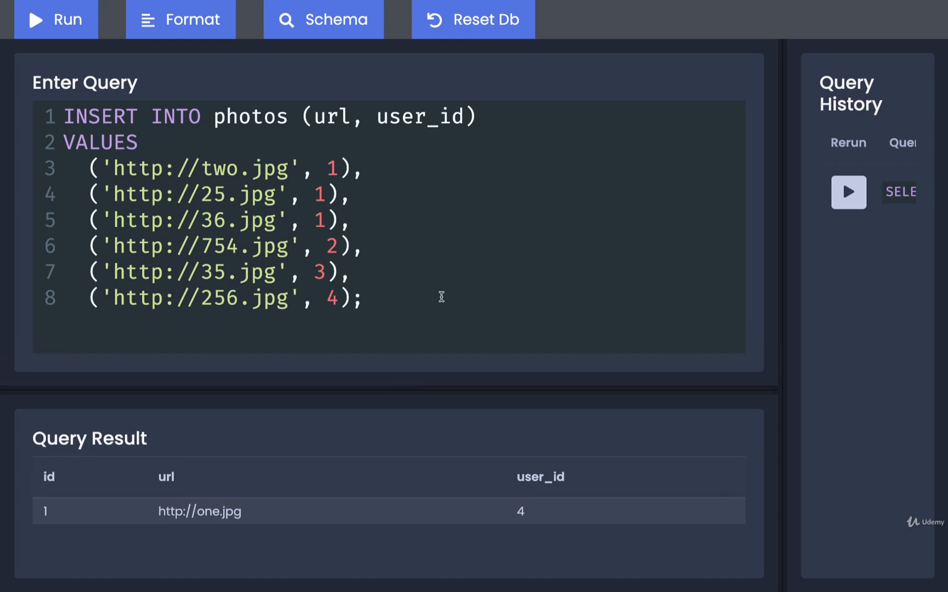
{"action": "mouse_move", "coordinate": [199, 117]}
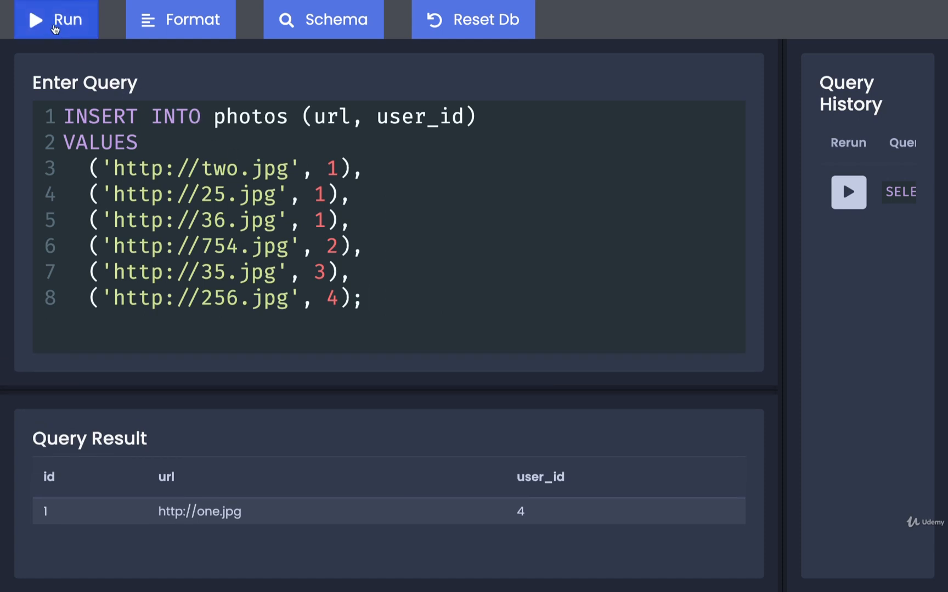
Run the INSERT, then run SELECT * FROM photos to list all seven rows and show the example-query diagram.
{"action": "left_click", "coordinate": [55, 20]}
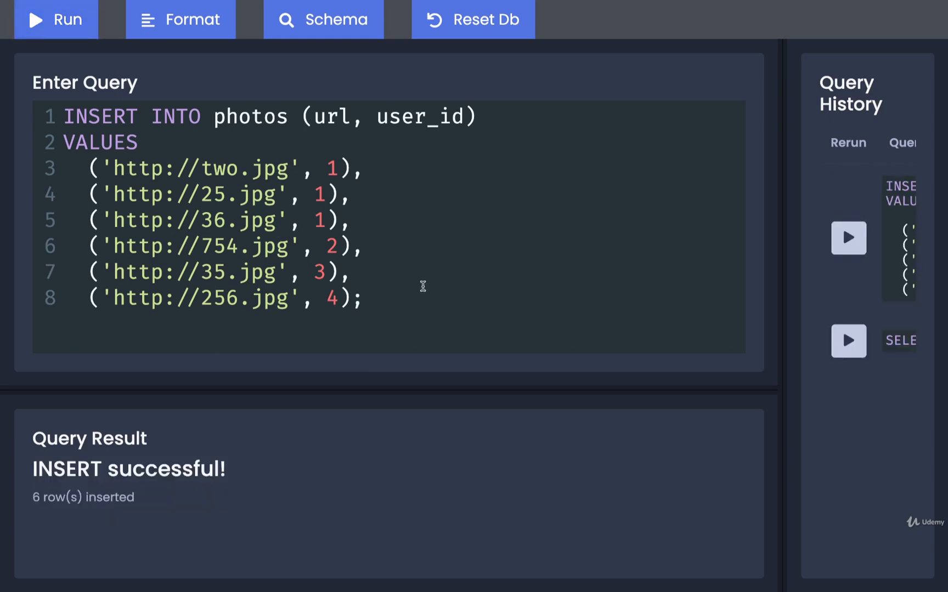
{"action": "type", "text": "SELECT * FROM photos"}
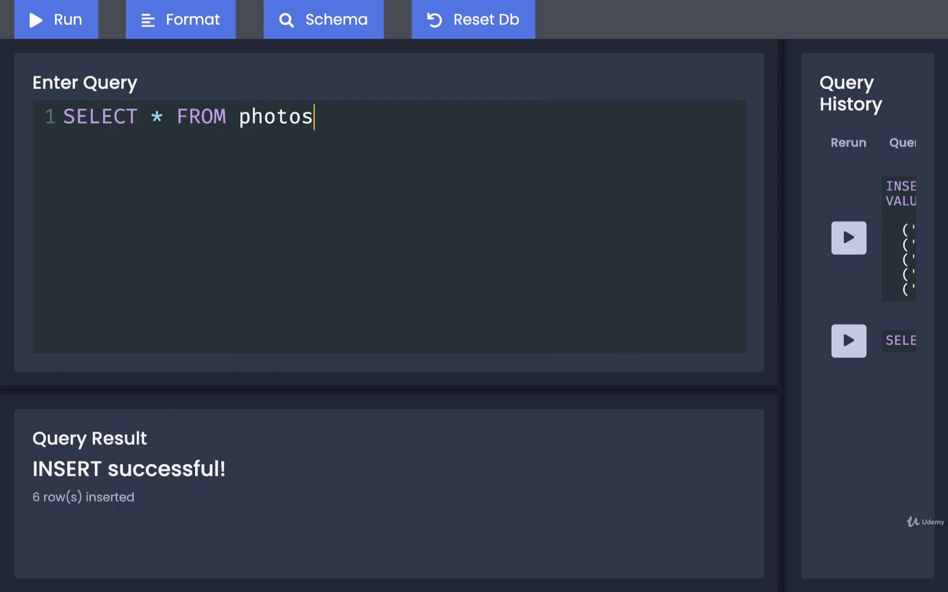
{"action": "left_click", "coordinate": [55, 20]}
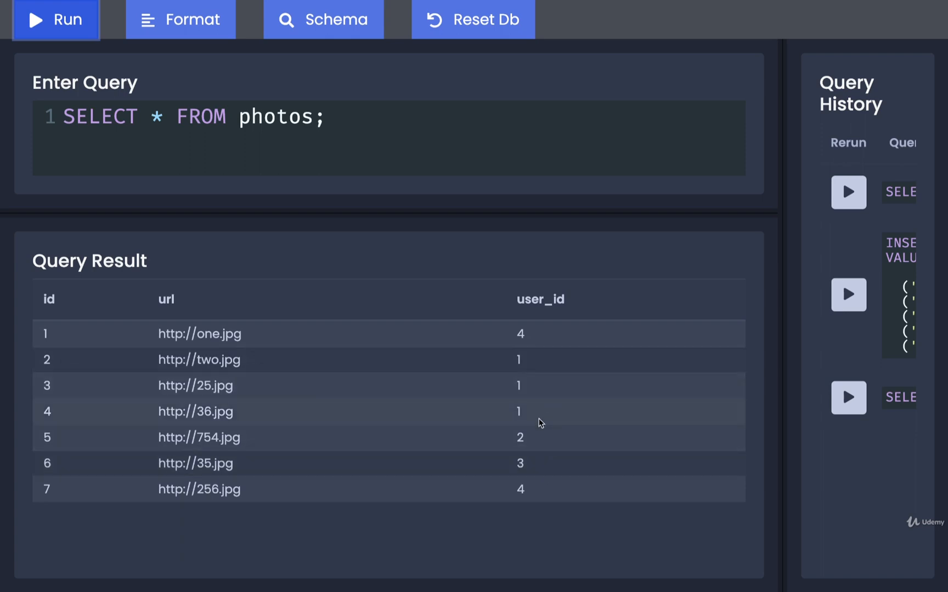
{"action": "left_click_drag", "start_coordinate": [518, 359], "coordinate": [540, 423]}
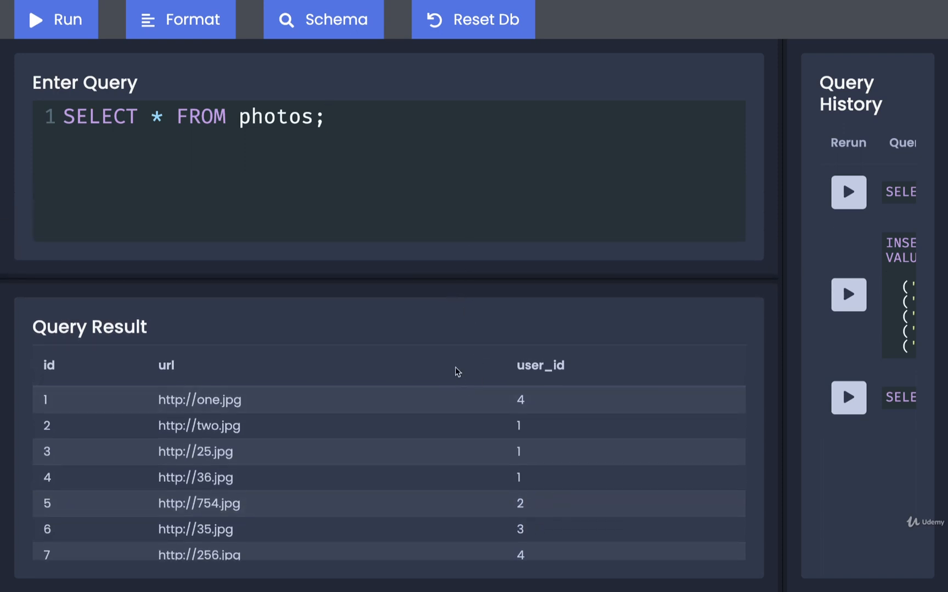
{"action": "mouse_move", "coordinate": [442, 334]}
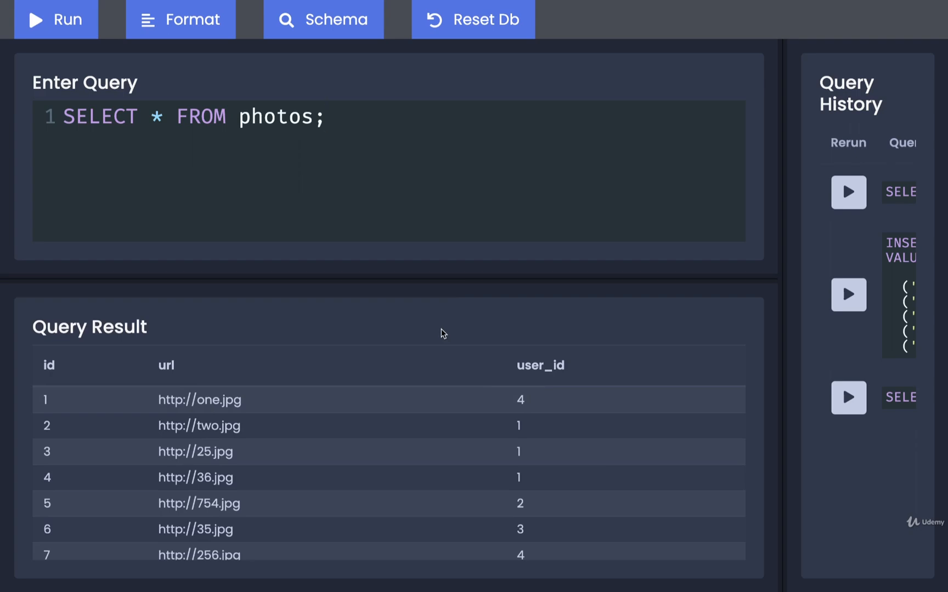
{"action": "left_click", "coordinate": [327, 116]}
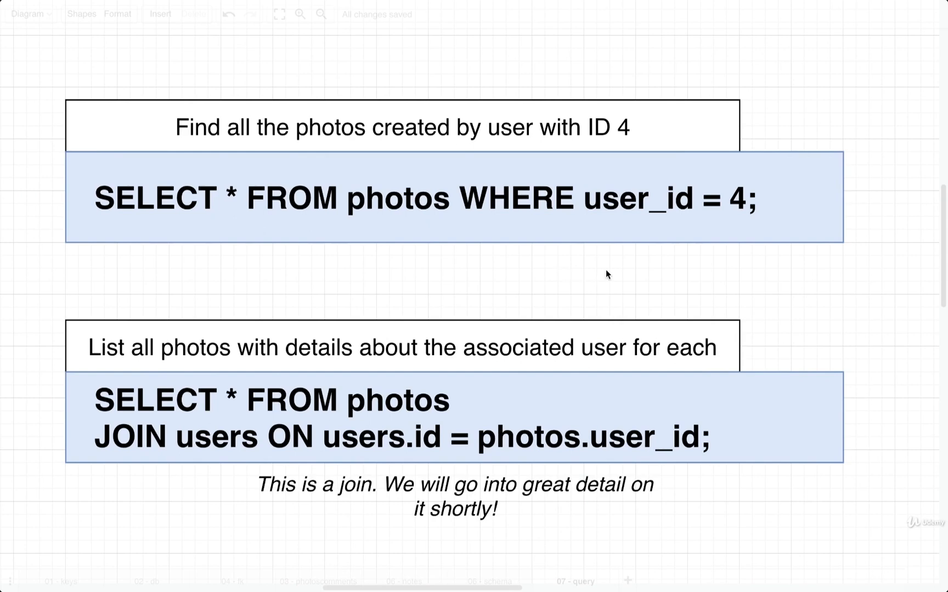
{"action": "left_click", "coordinate": [423, 199]}
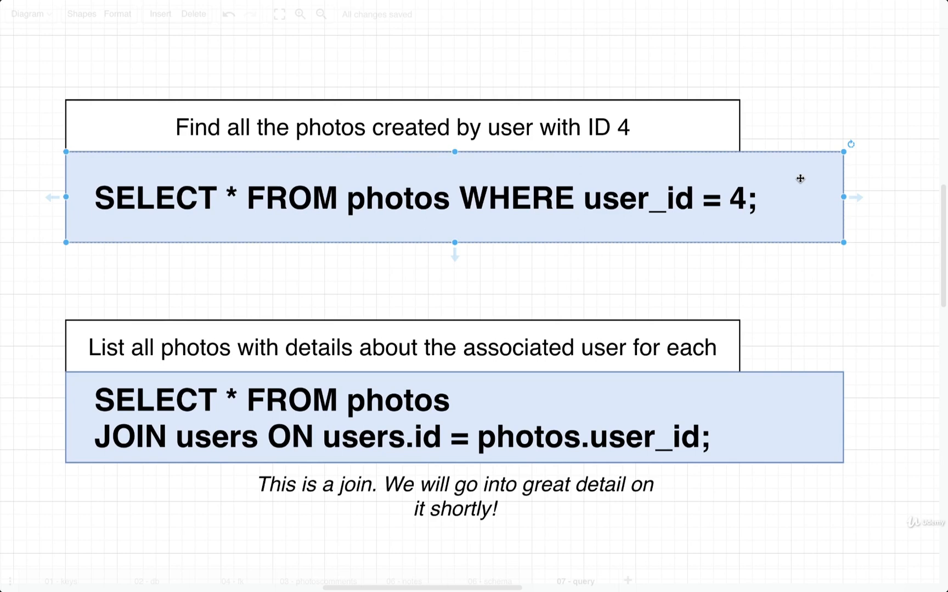
{"action": "mouse_move", "coordinate": [669, 225]}
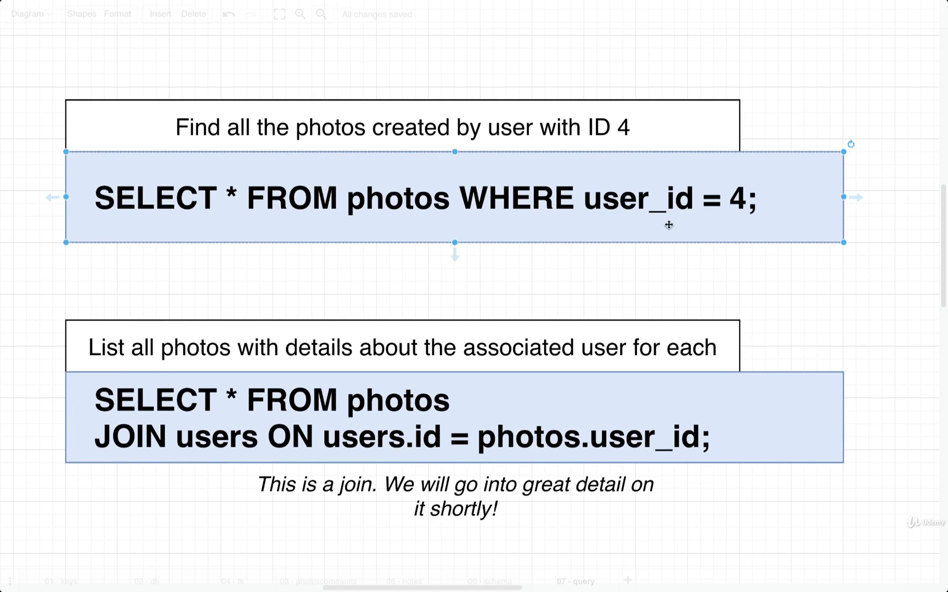
{"action": "mouse_move", "coordinate": [466, 297]}
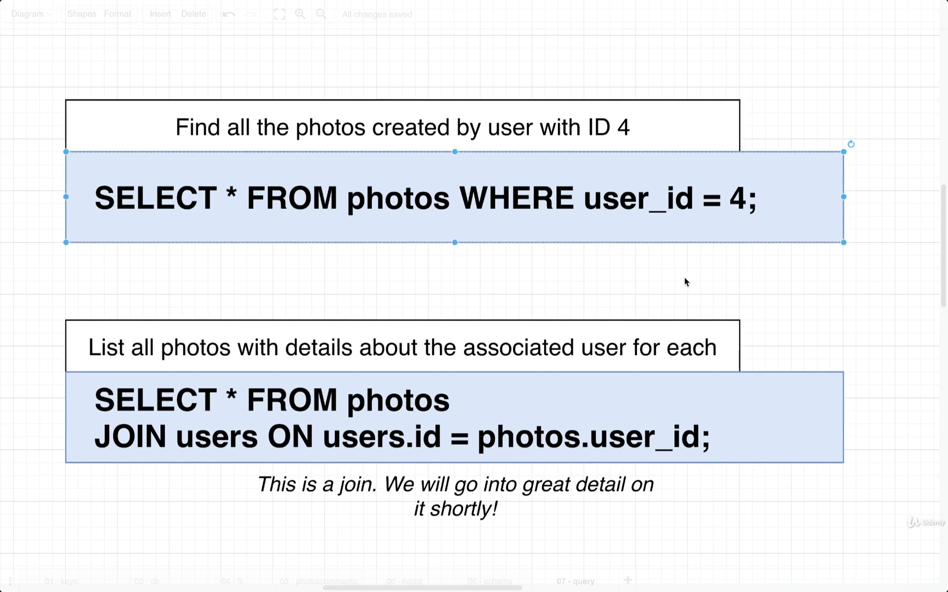
{"action": "mouse_move", "coordinate": [401, 214]}
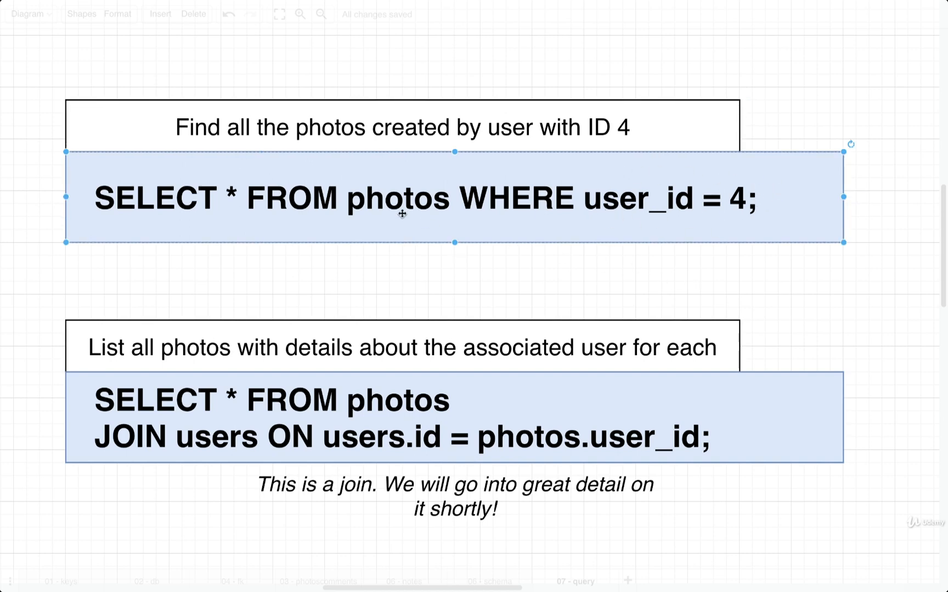
{"action": "mouse_move", "coordinate": [545, 143]}
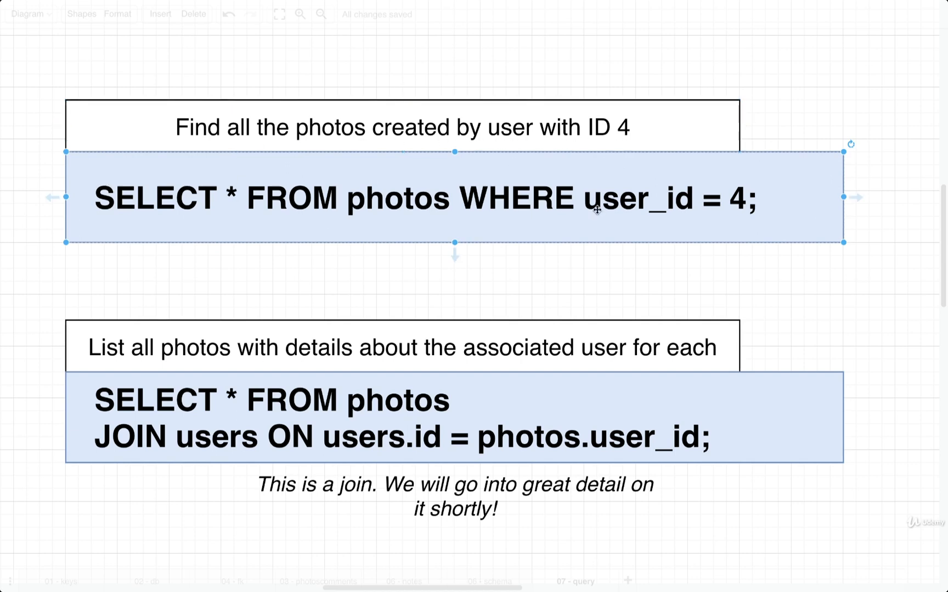
{"action": "mouse_move", "coordinate": [340, 222]}
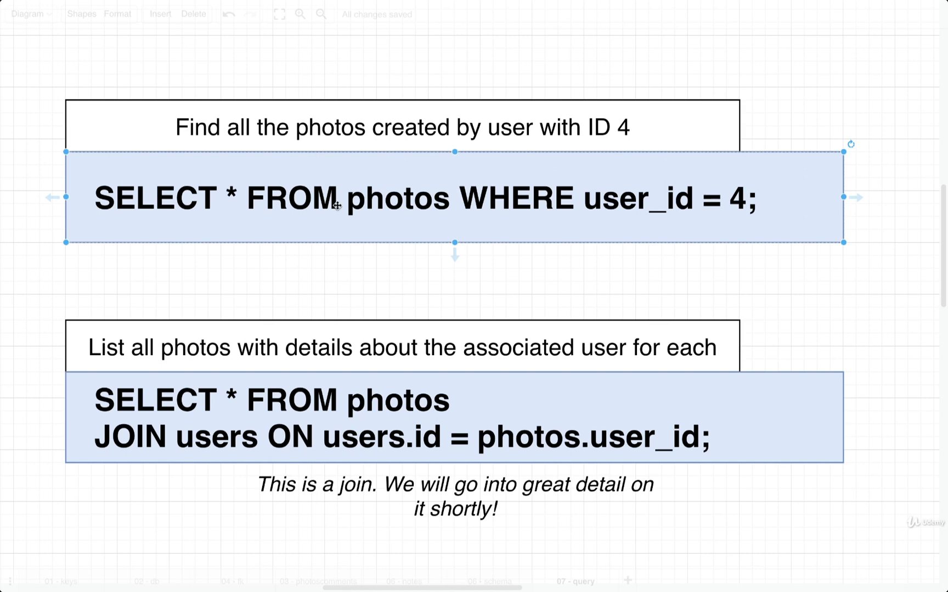
{"action": "mouse_move", "coordinate": [600, 237]}
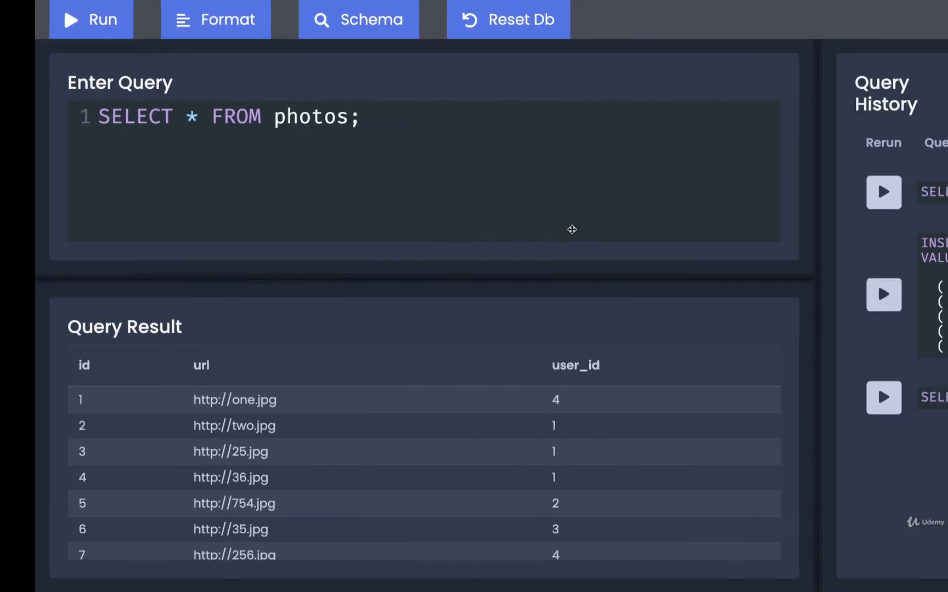
Run SELECT * FROM photos WHERE user_id = 4, returning one.jpg and 256.jpg.
{"action": "type", "text": "SE"}
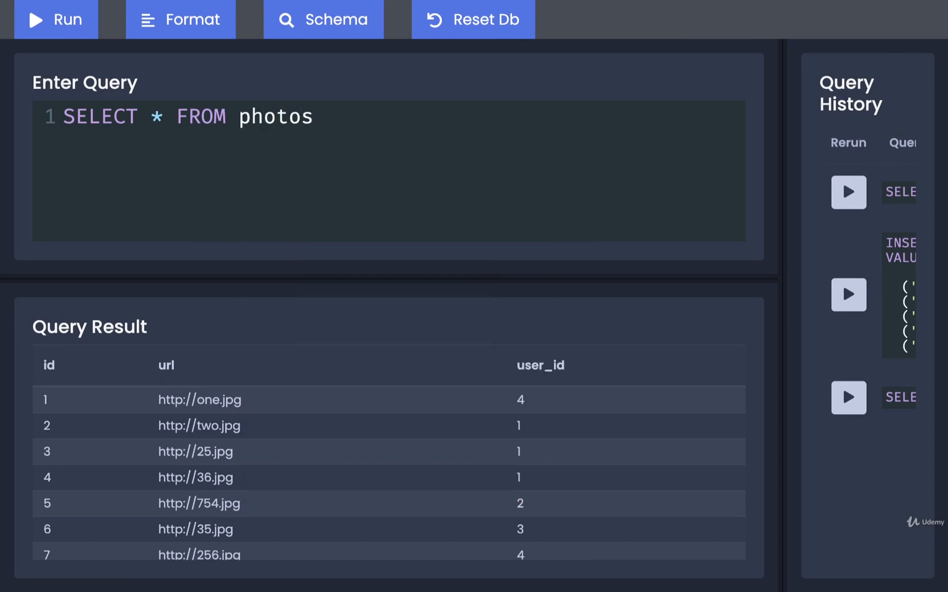
{"action": "type", "text": "WHERE"}
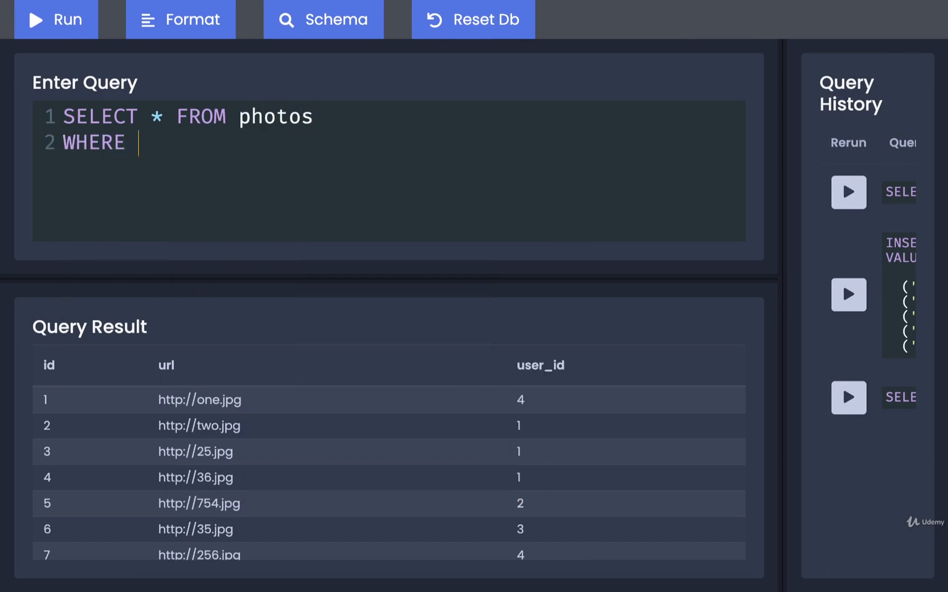
{"action": "type", "text": "user_id = 4;"}
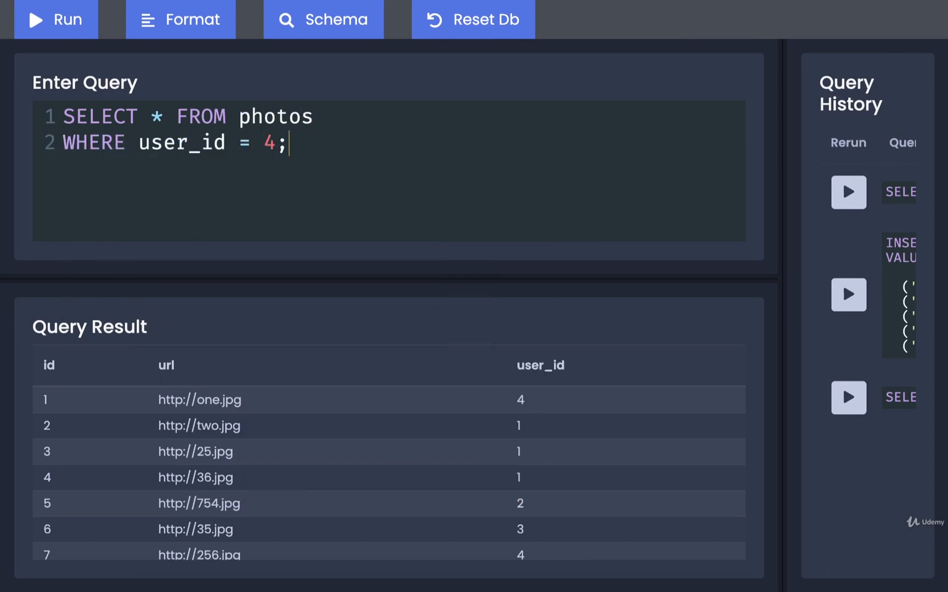
{"action": "mouse_move", "coordinate": [434, 278]}
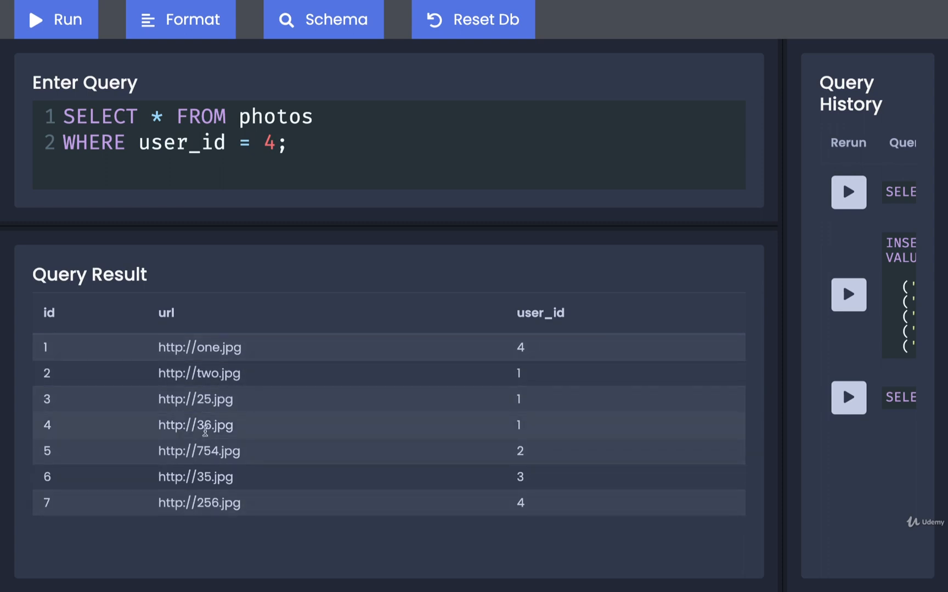
{"action": "double_click", "coordinate": [519, 347]}
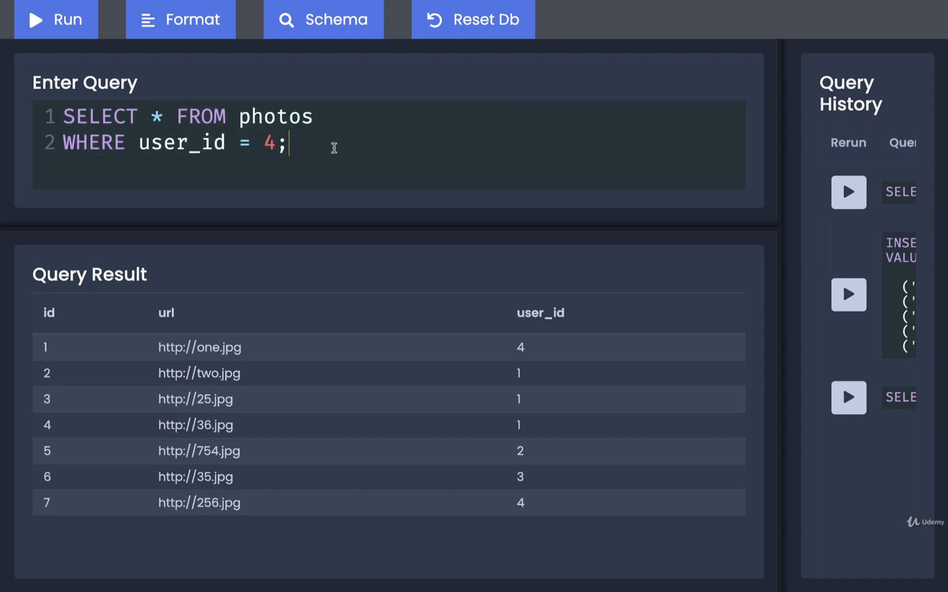
{"action": "mouse_move", "coordinate": [354, 132]}
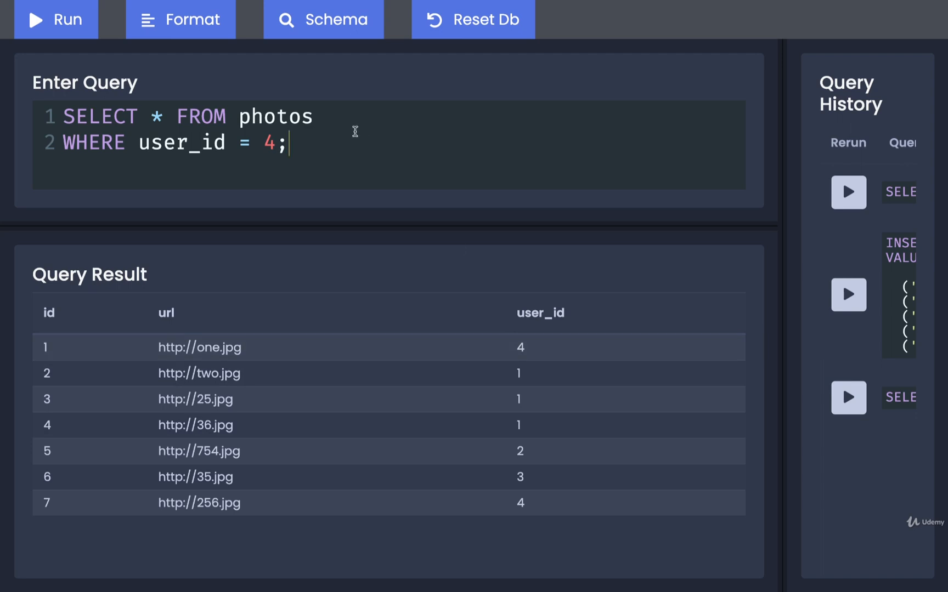
{"action": "left_click", "coordinate": [55, 18]}
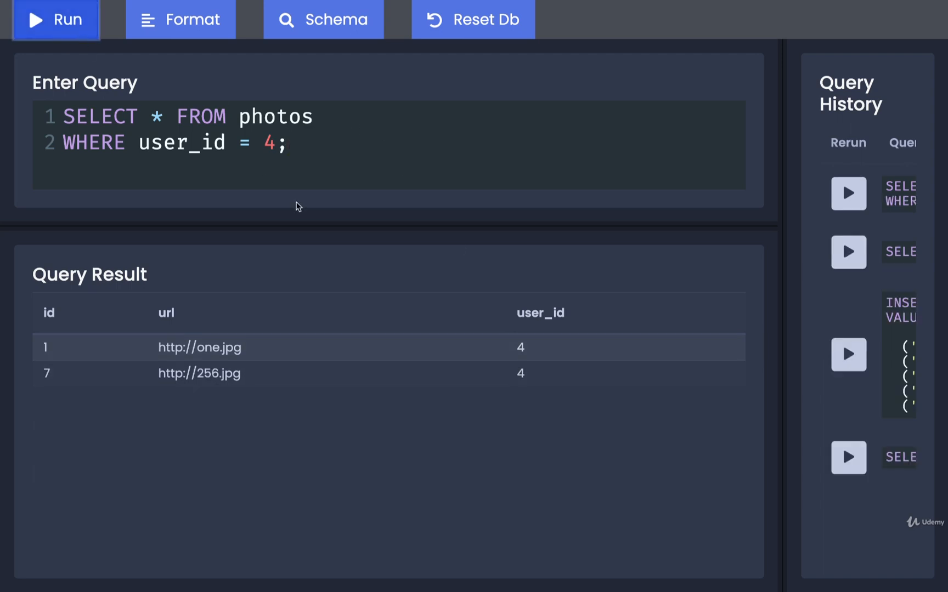
{"action": "mouse_move", "coordinate": [43, 351]}
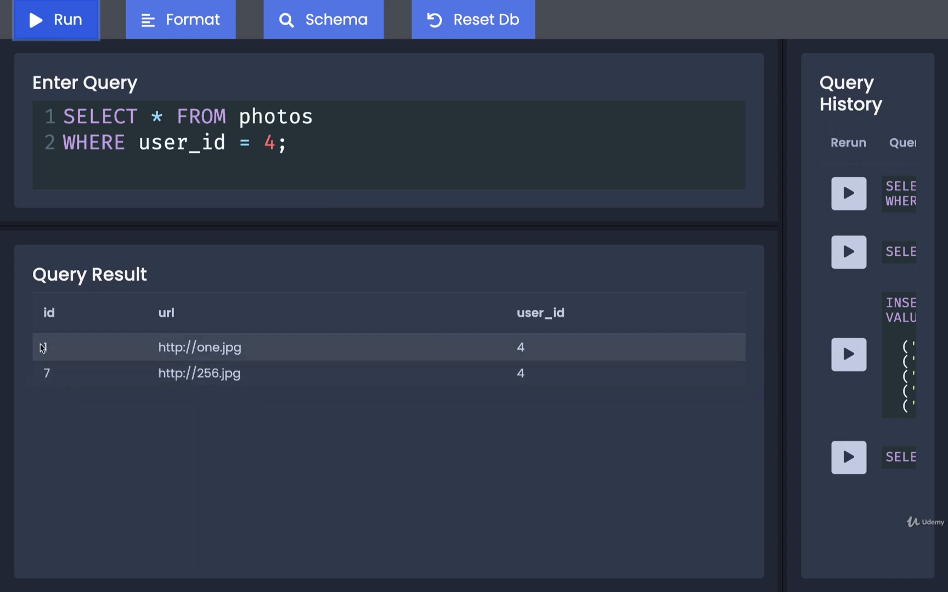
{"action": "mouse_move", "coordinate": [524, 334]}
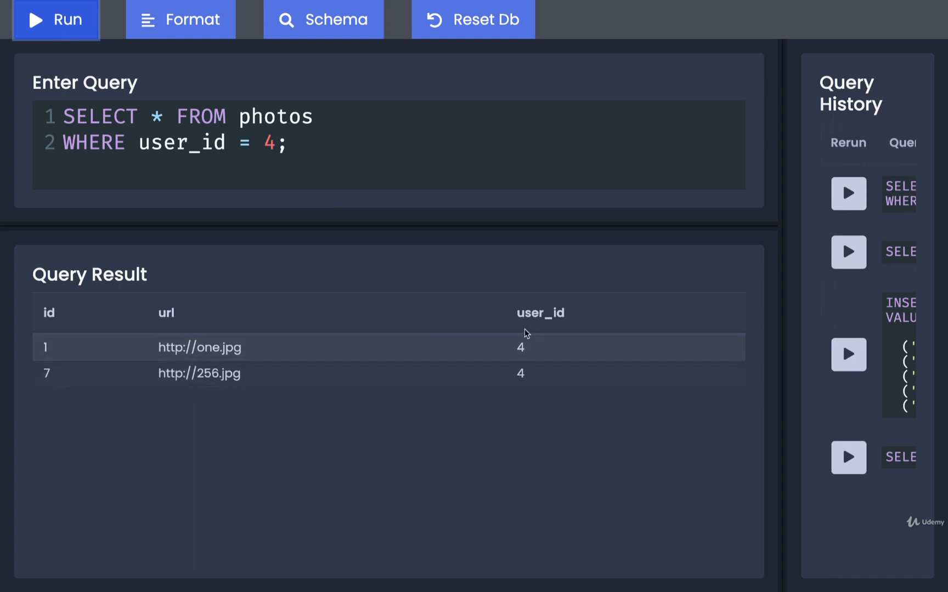
{"action": "mouse_move", "coordinate": [522, 342]}
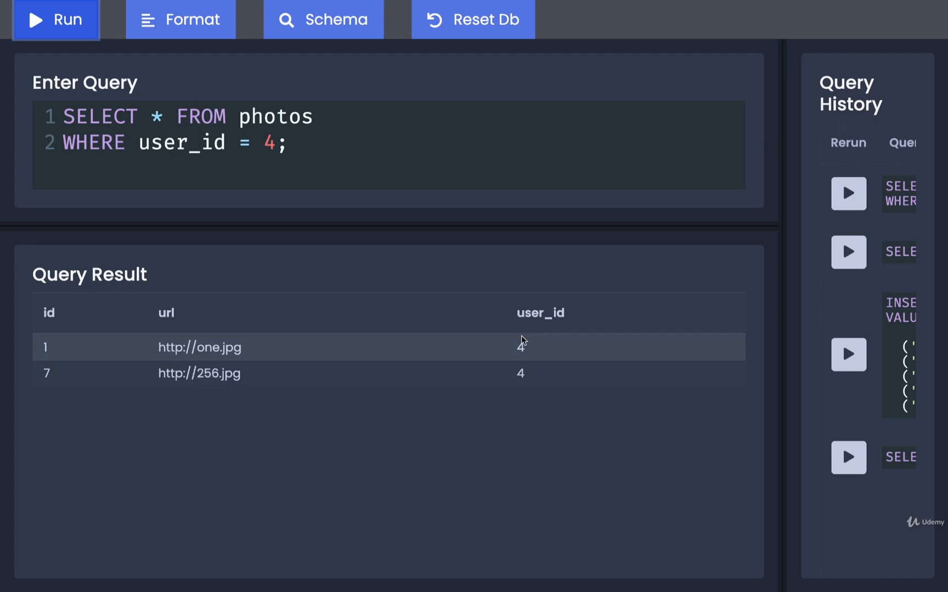
{"action": "mouse_move", "coordinate": [336, 361]}
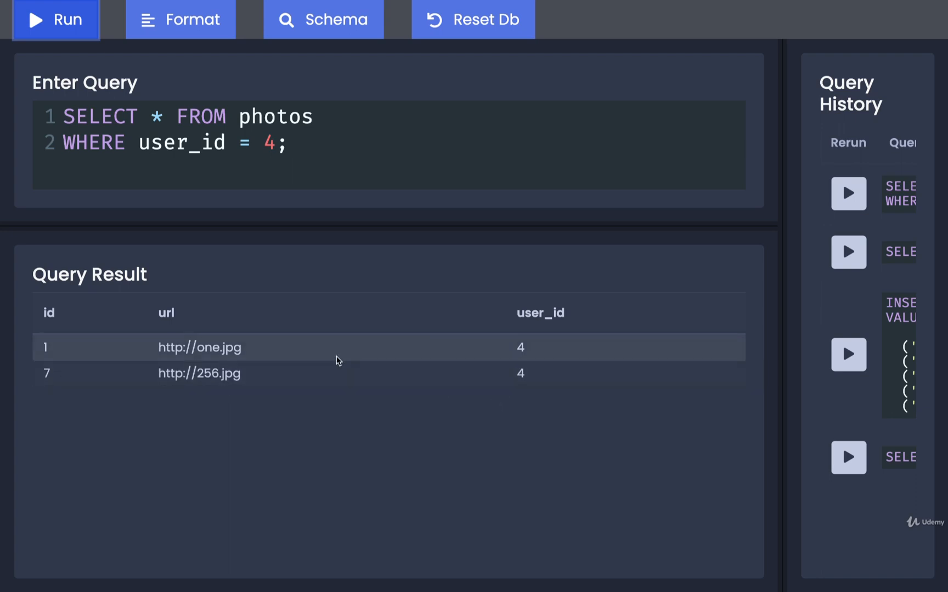
{"action": "mouse_move", "coordinate": [393, 458]}
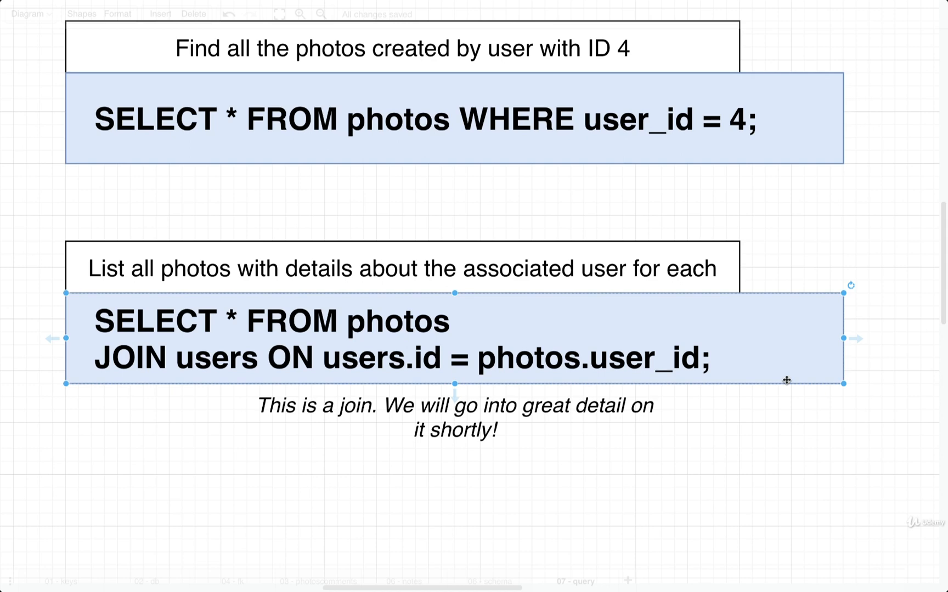
{"action": "mouse_move", "coordinate": [633, 392]}
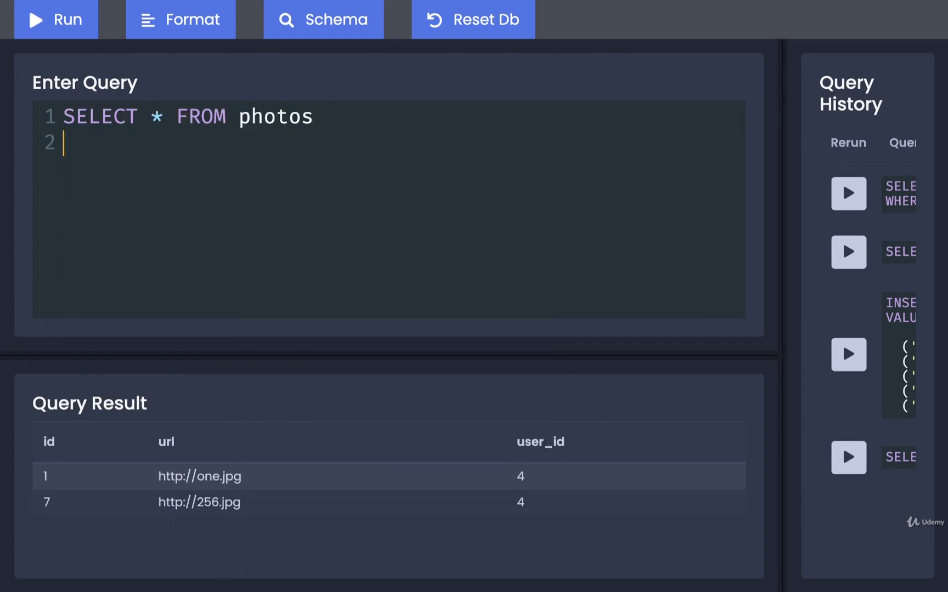
Add JOIN users ON users.id = photos.user_id to the photos query.
{"action": "type", "text": "JOIN"}
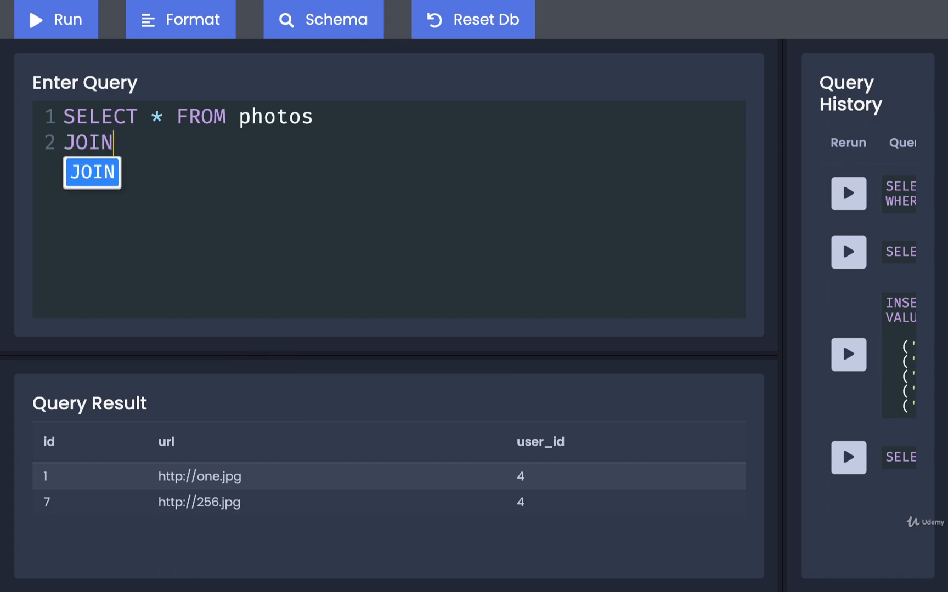
{"action": "type", "text": "u"}
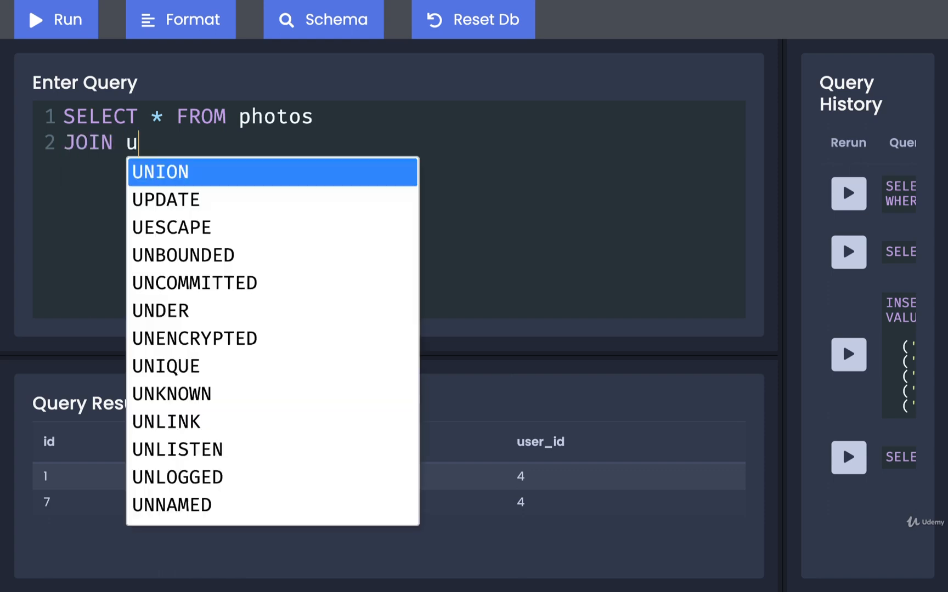
{"action": "type", "text": "sers ON"}
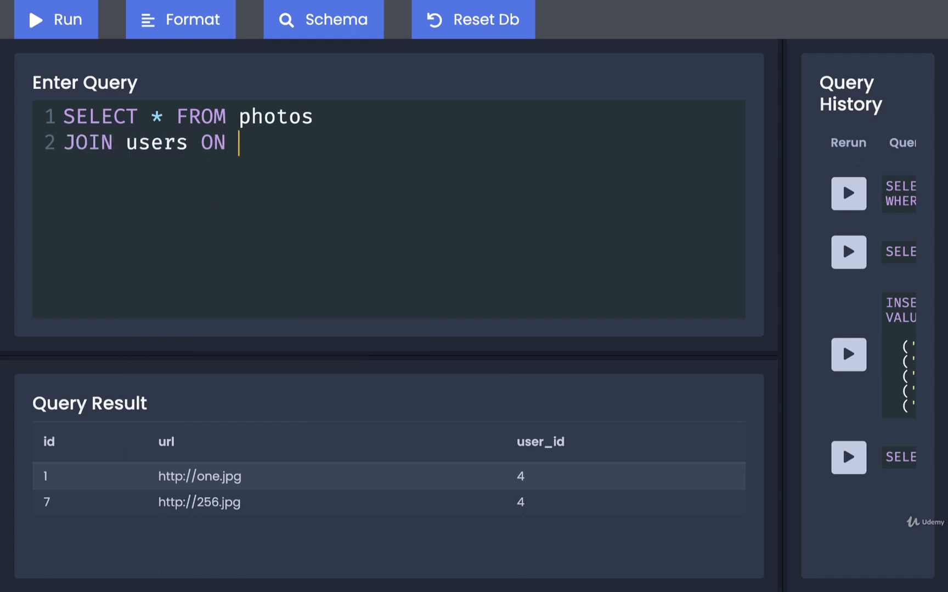
{"action": "type", "text": "users"}
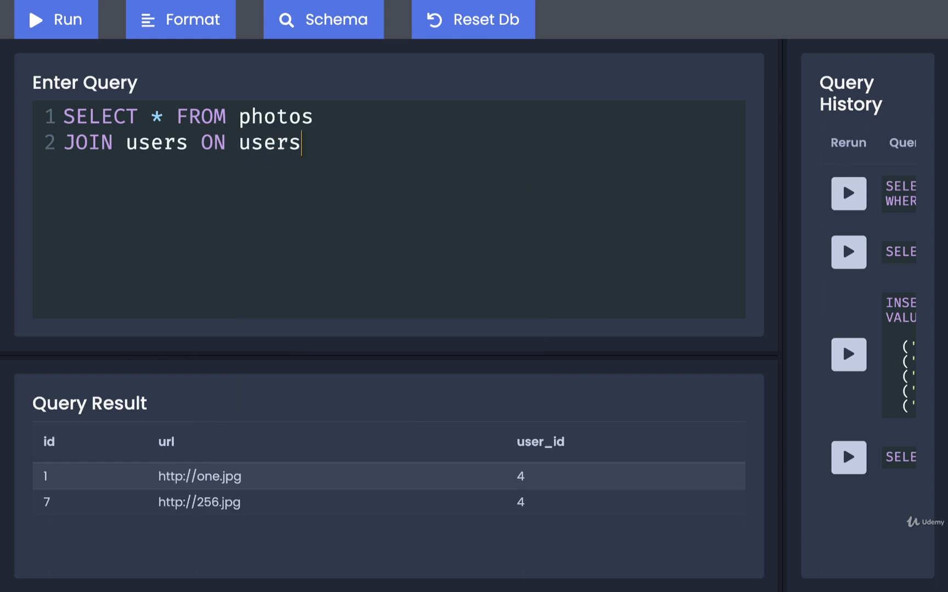
{"action": "type", "text": ".id = photos."}
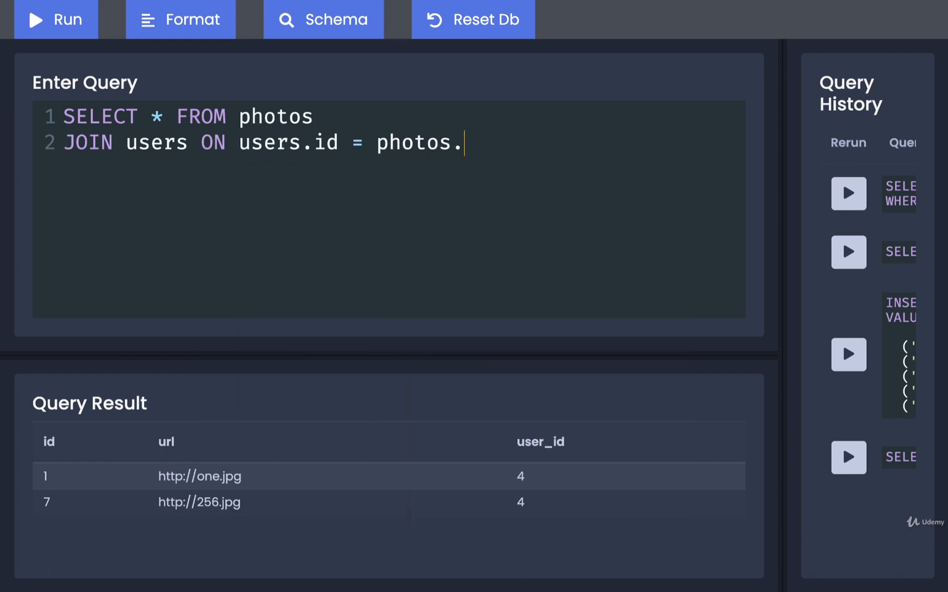
{"action": "type", "text": "user_id;"}
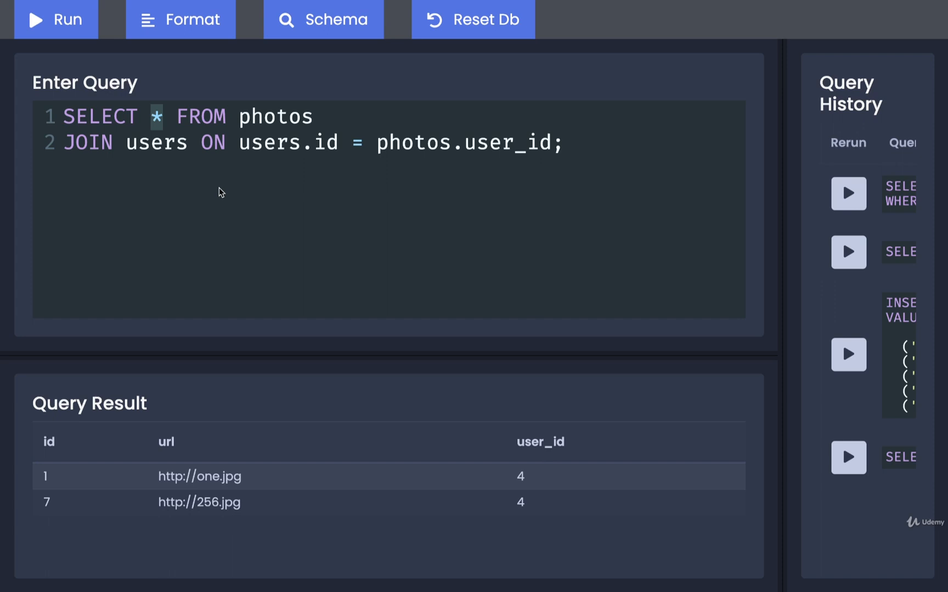
Replace * with url, username in the SELECT list and run the join query.
{"action": "type", "text": "url, username"}
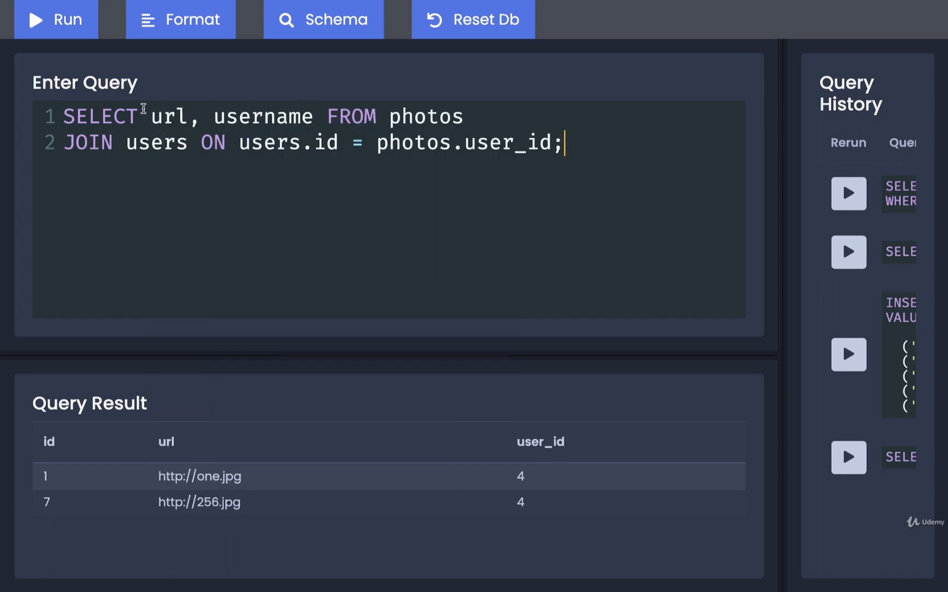
{"action": "left_click_drag", "start_coordinate": [150, 116], "coordinate": [315, 116]}
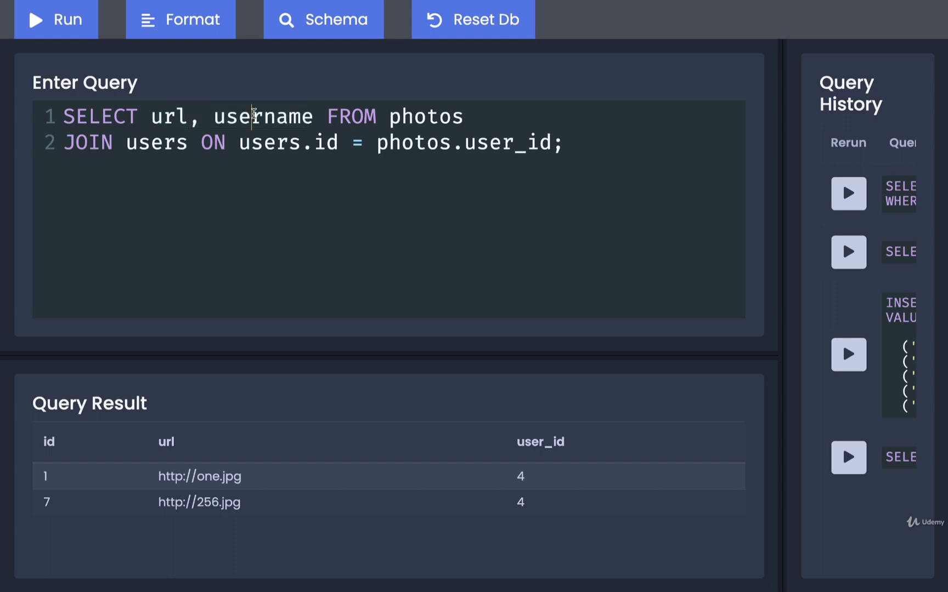
{"action": "double_click", "coordinate": [262, 116]}
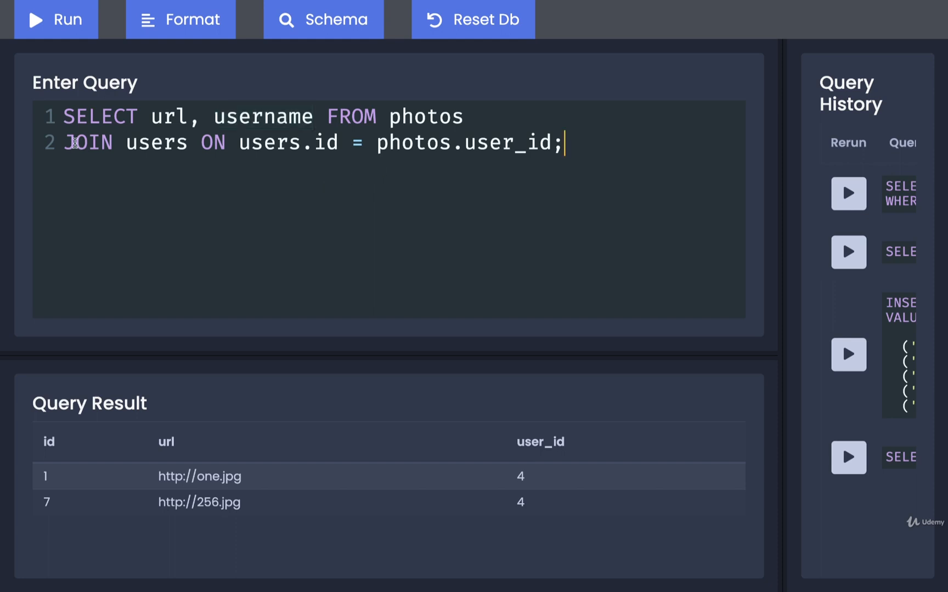
{"action": "double_click", "coordinate": [88, 143]}
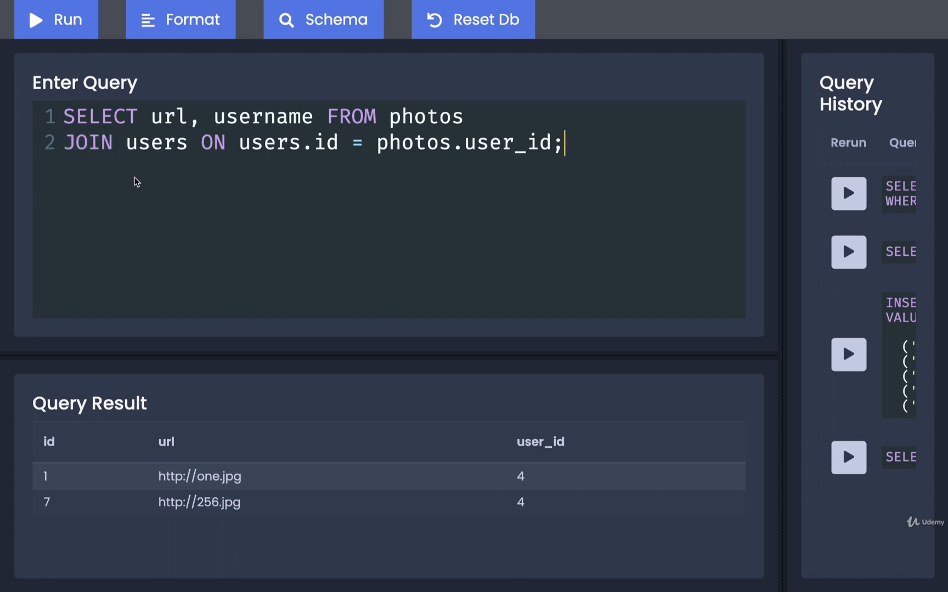
{"action": "left_click", "coordinate": [56, 18]}
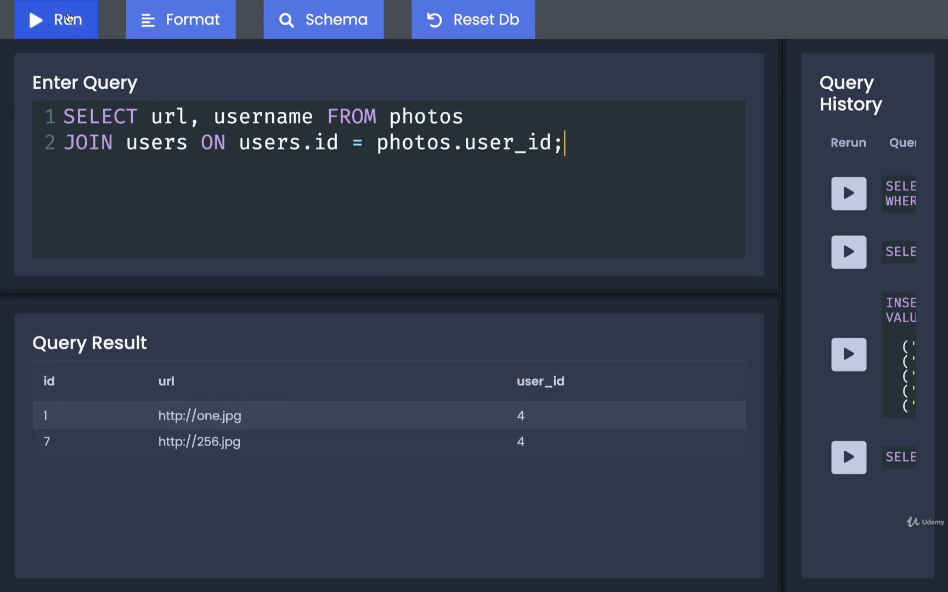
{"action": "left_click", "coordinate": [55, 18]}
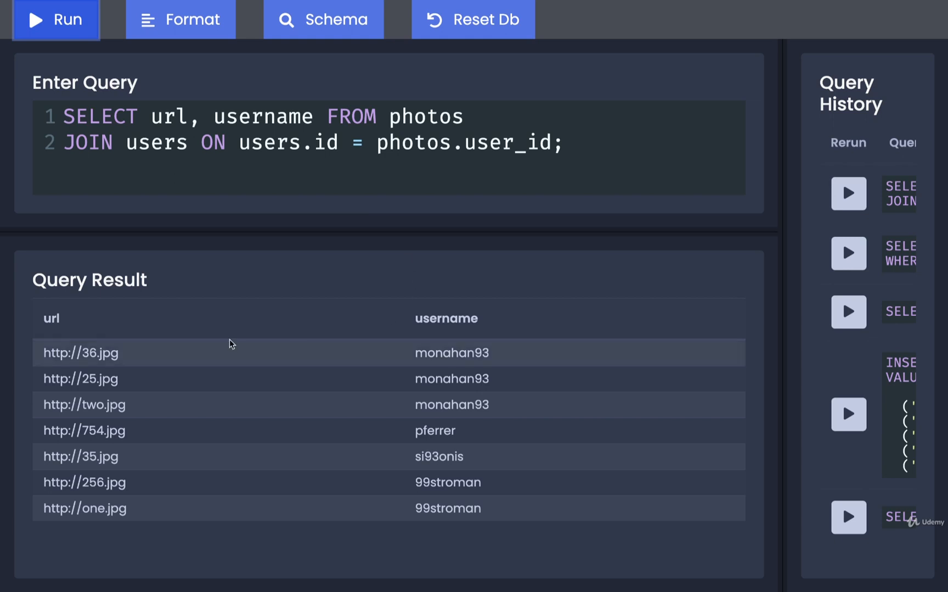
{"action": "mouse_move", "coordinate": [442, 467]}
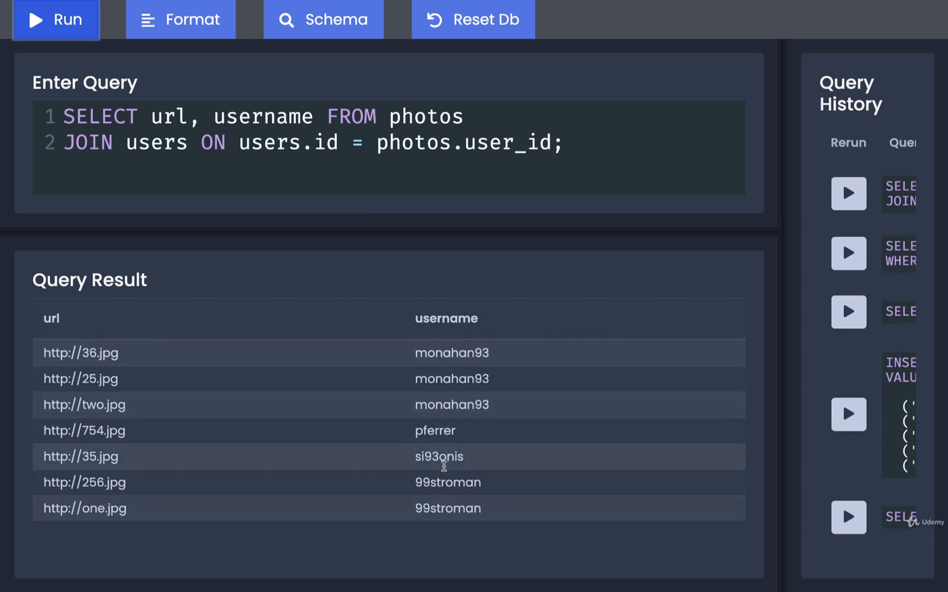
{"action": "mouse_move", "coordinate": [406, 345]}
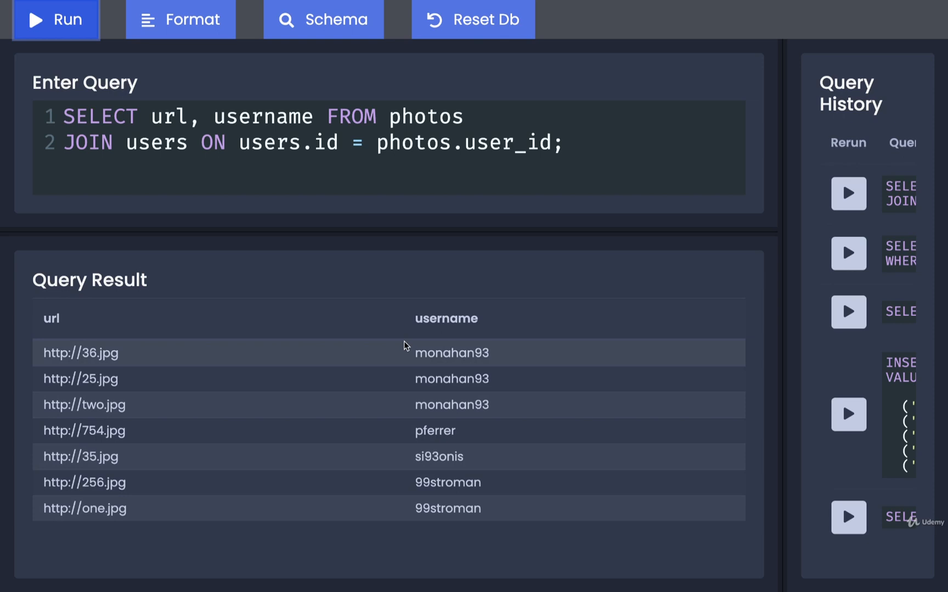
{"action": "mouse_move", "coordinate": [173, 503]}
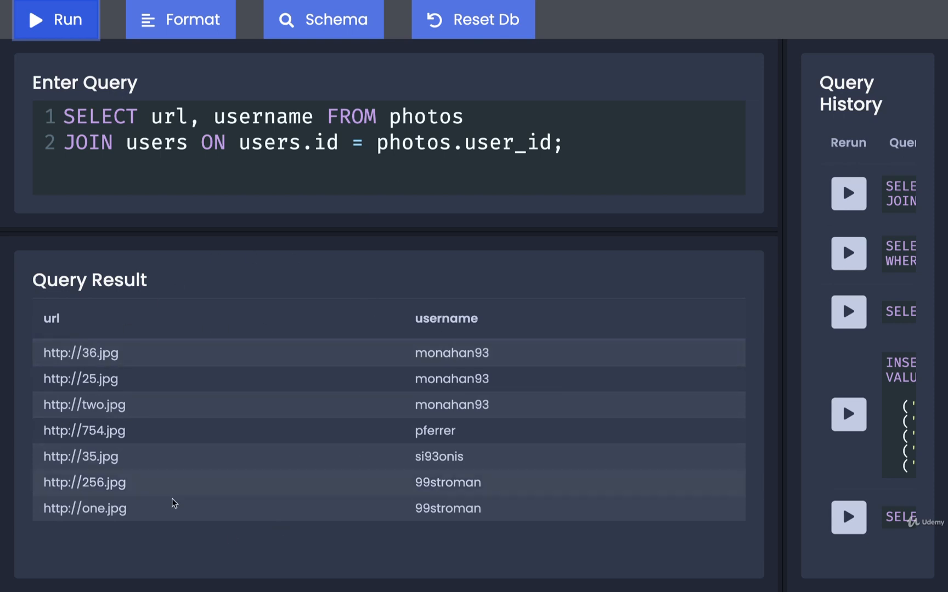
{"action": "mouse_move", "coordinate": [289, 503]}
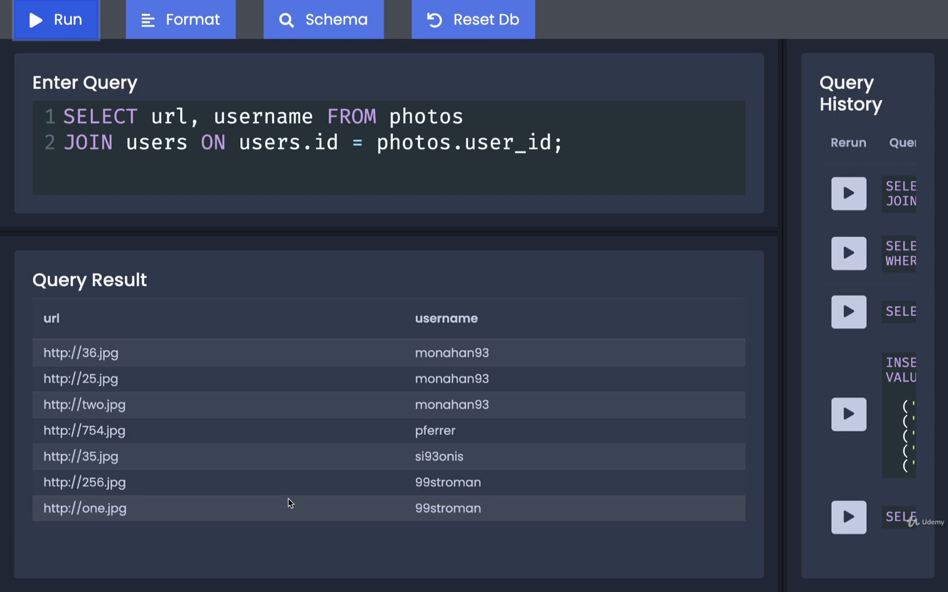
{"action": "mouse_move", "coordinate": [269, 445]}
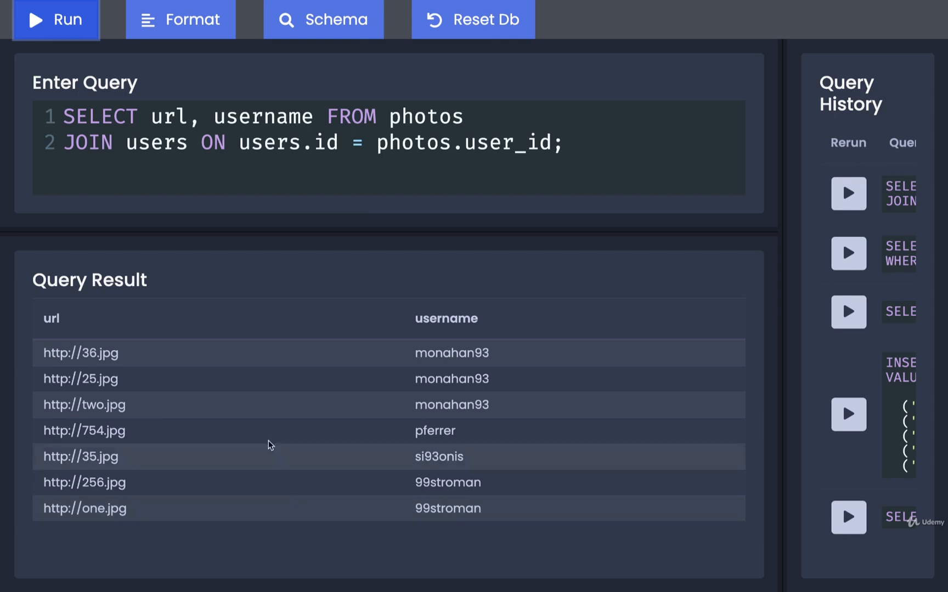
{"action": "mouse_move", "coordinate": [61, 348]}
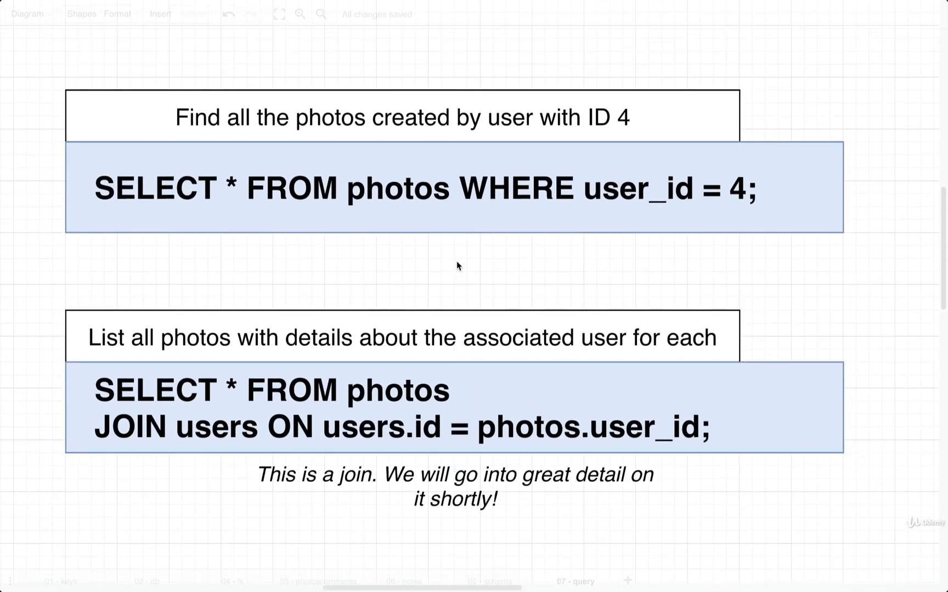
{"action": "left_click", "coordinate": [453, 407]}
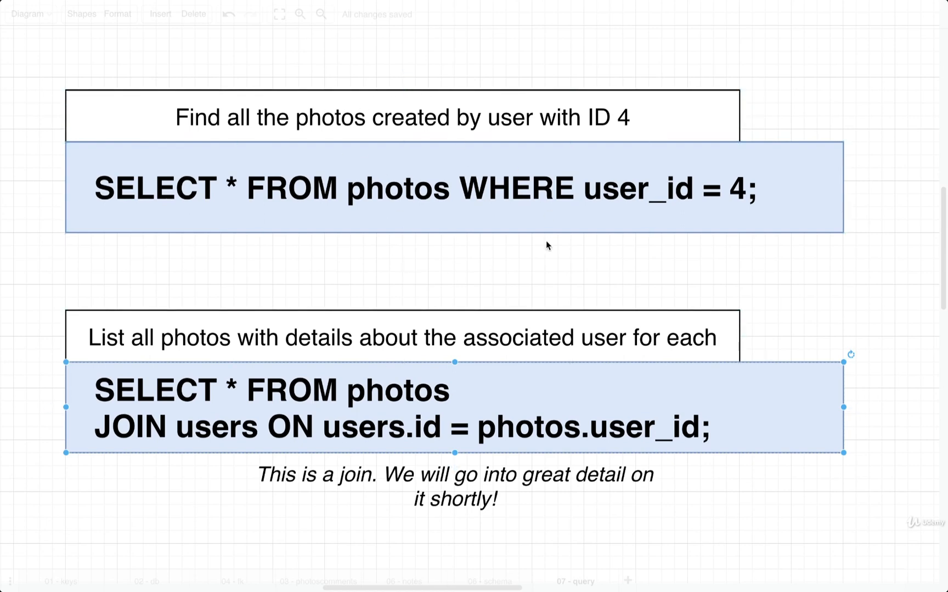
{"action": "left_click", "coordinate": [531, 263]}
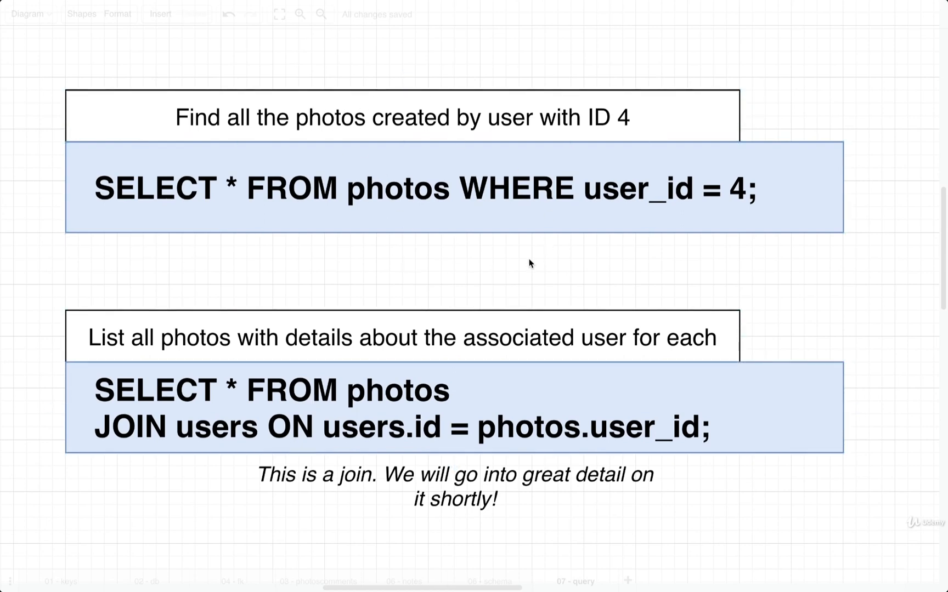